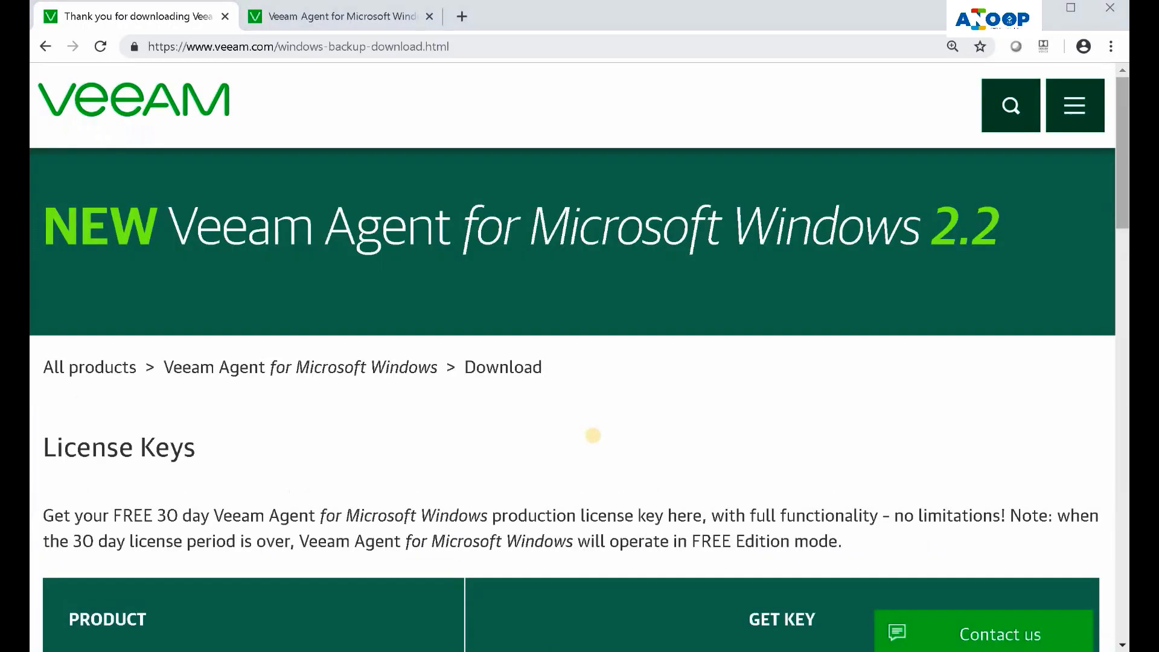
pyautogui.moveTo(451, 283)
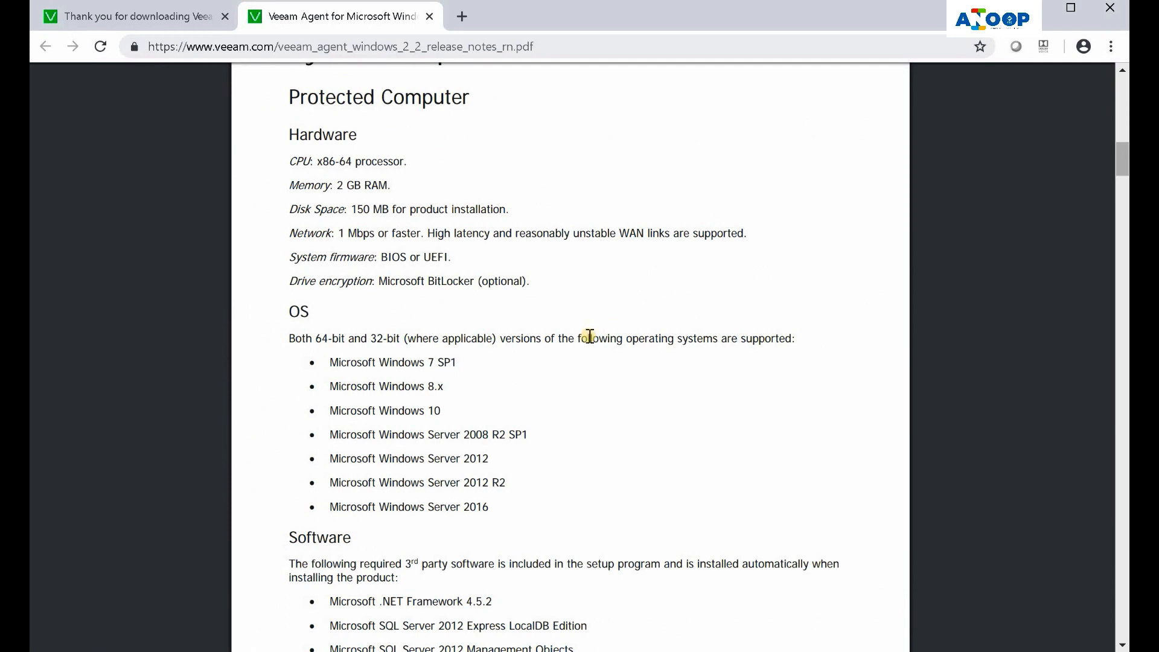
pyautogui.moveTo(482, 365)
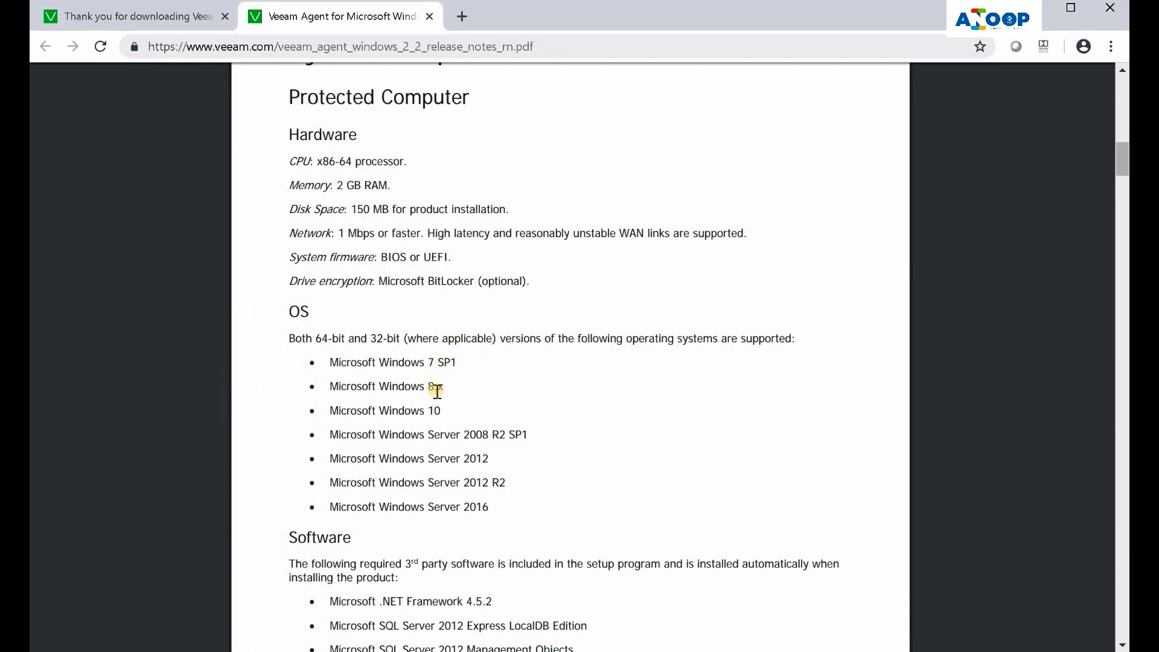
pyautogui.moveTo(484, 440)
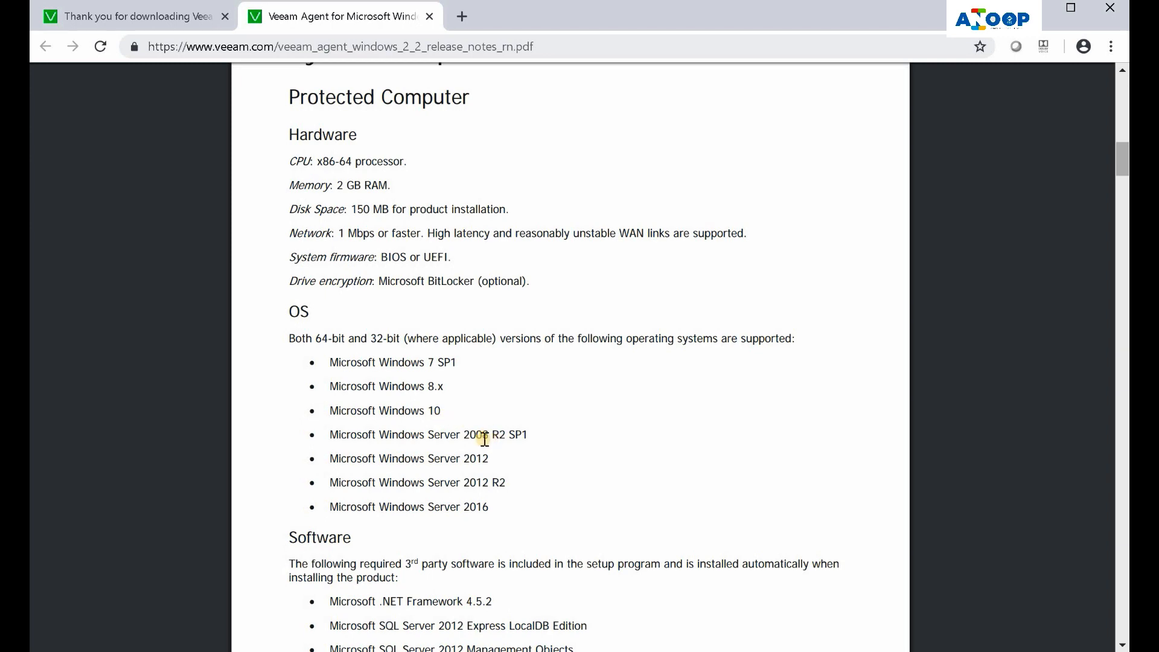
# Read the System Requirements, mark the Server 2008 R2 SP1 line, and continue to Backup Target
pyautogui.doubleClick(428, 434)
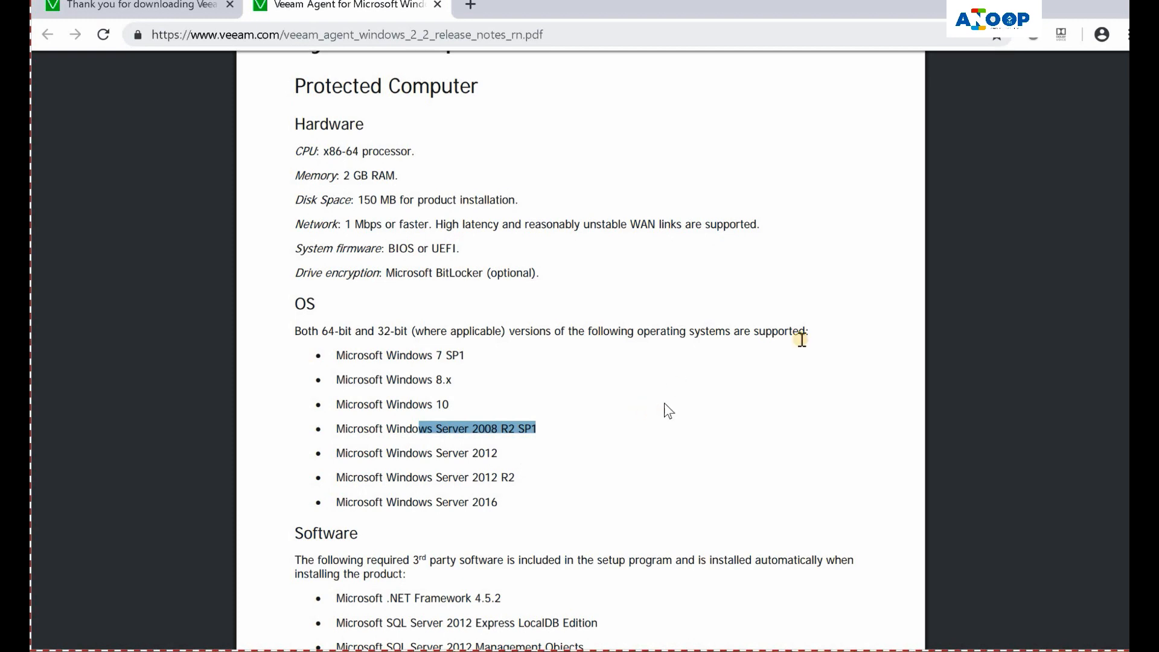
pyautogui.scroll(-3)
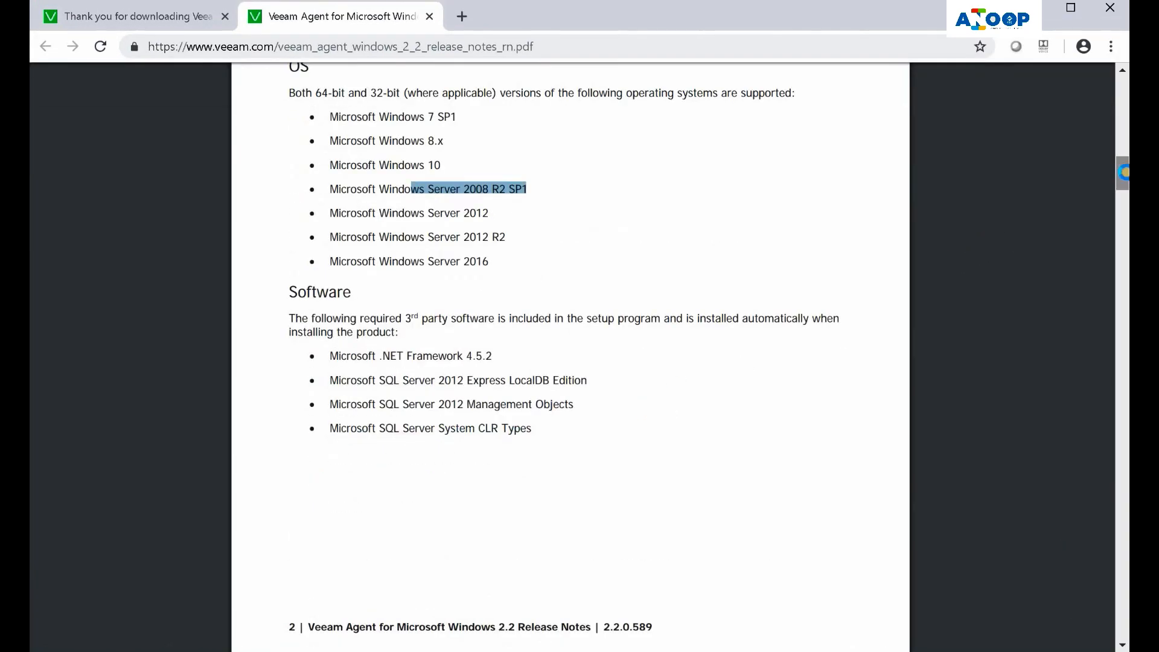
pyautogui.press('F11')
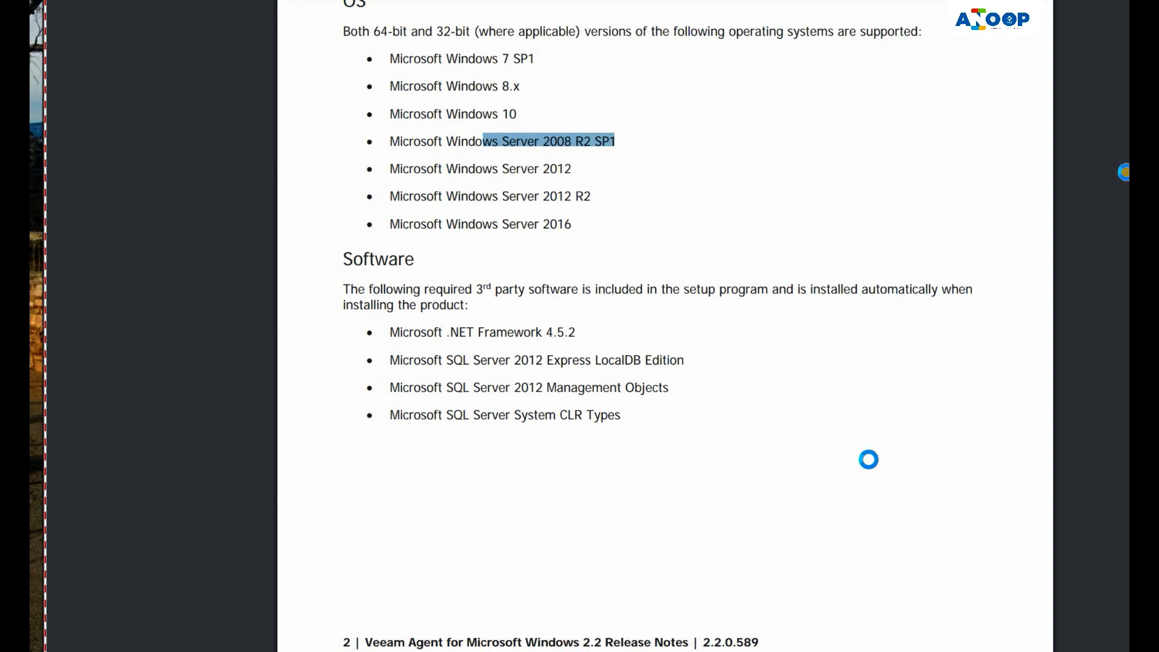
pyautogui.scroll(-3)
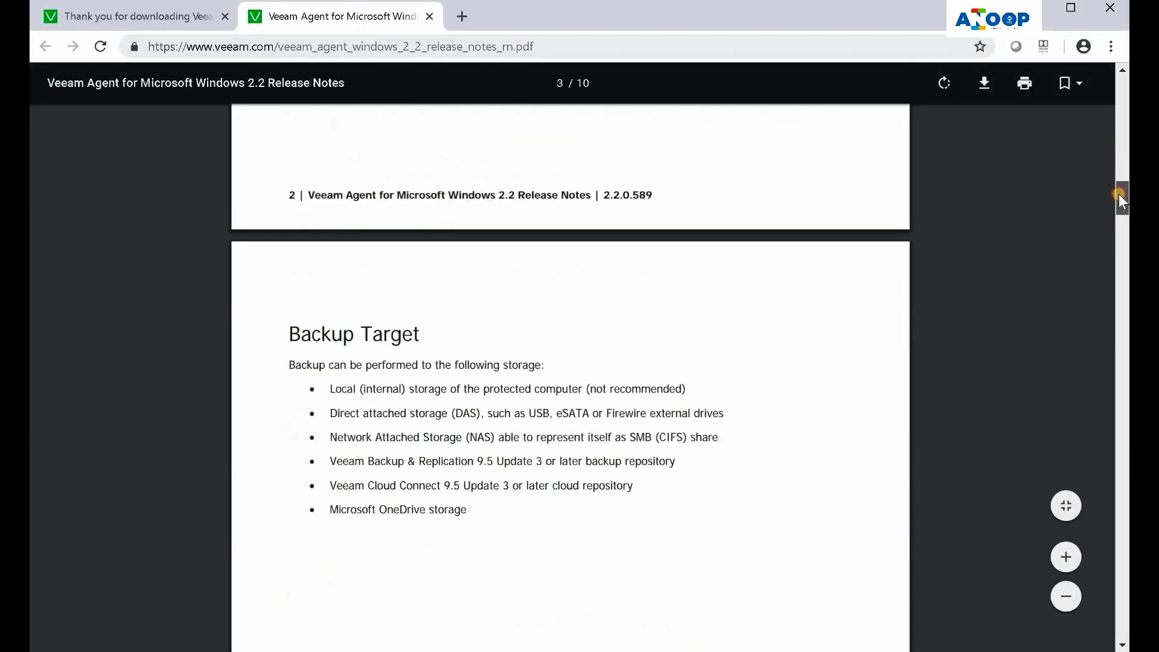
# Run VeeamAgentWindows_2.2.0.589.exe, accept the End User License Agreement, and begin installation
pyautogui.scroll(-3)
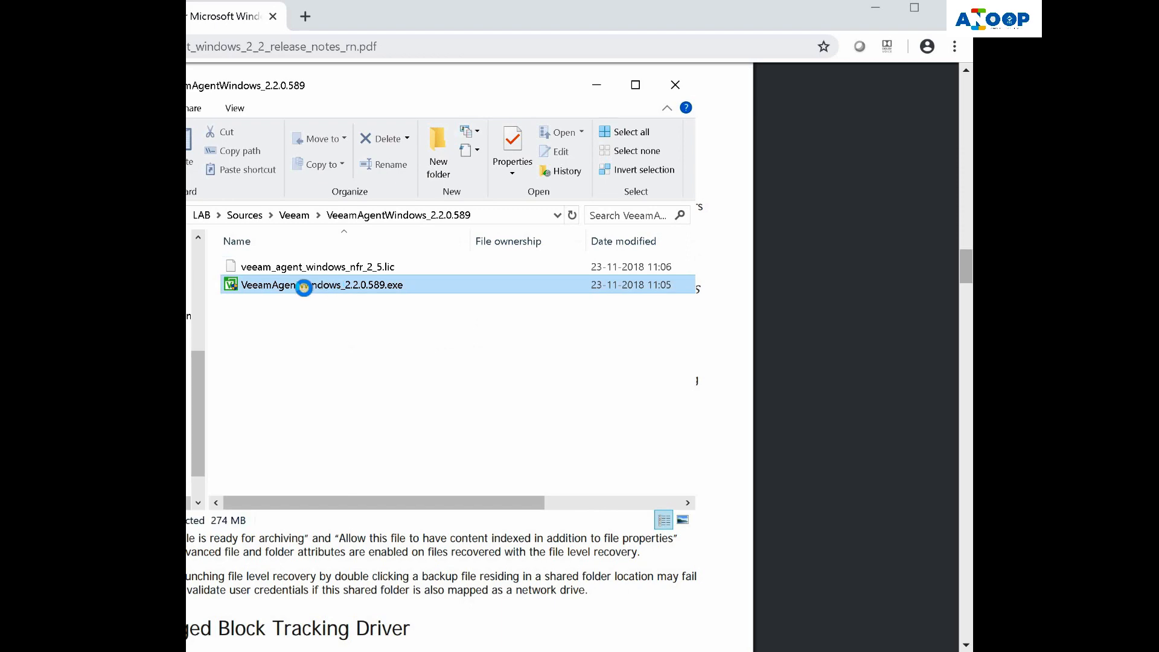
pyautogui.doubleClick(321, 285)
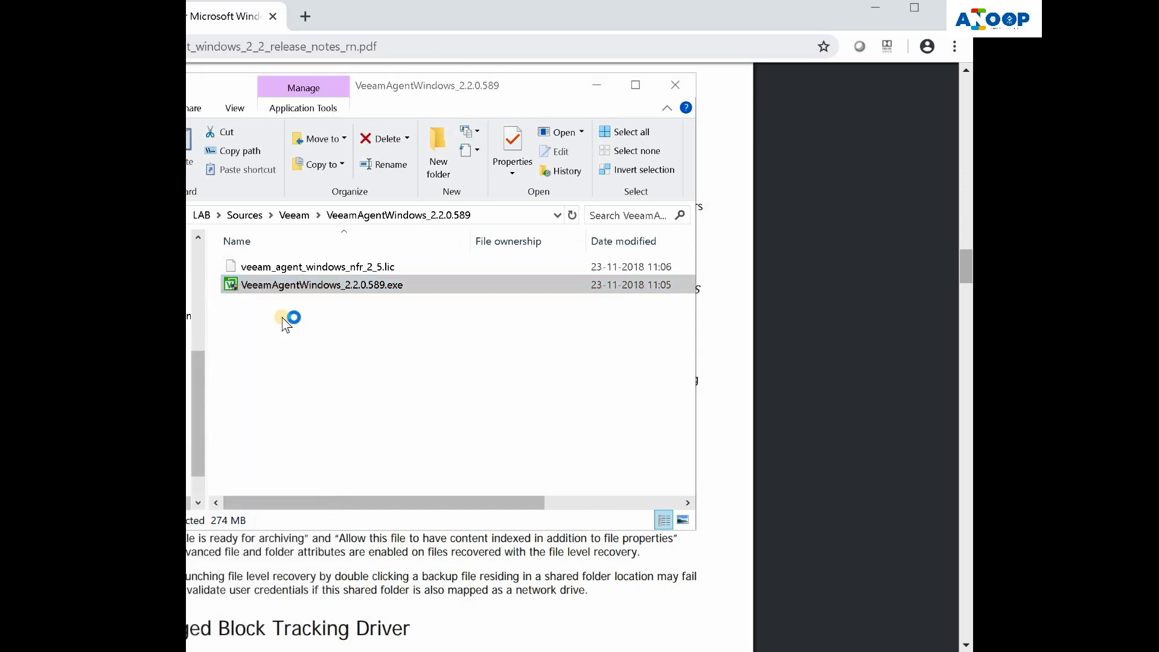
pyautogui.doubleClick(322, 284)
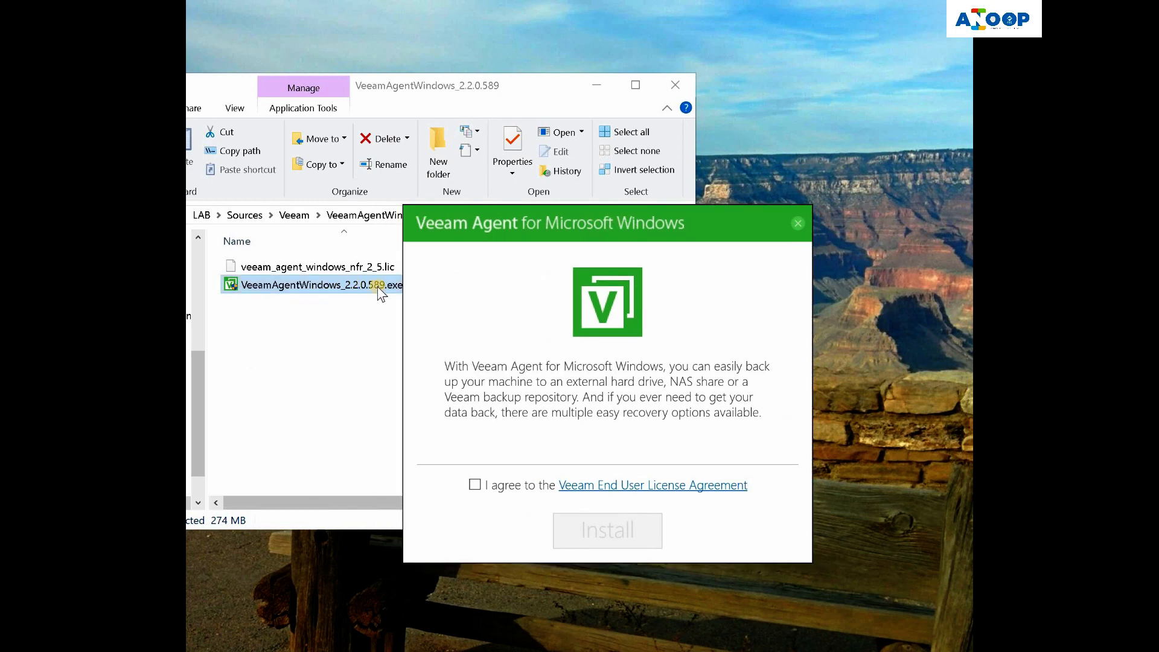
pyautogui.click(476, 485)
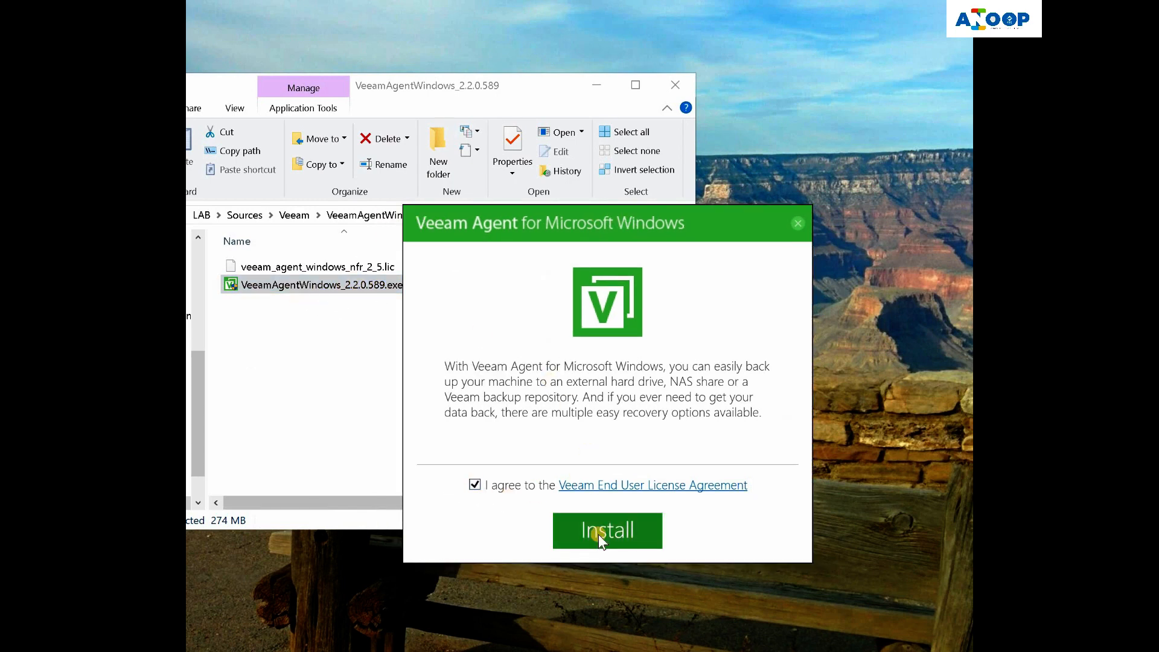
pyautogui.click(606, 530)
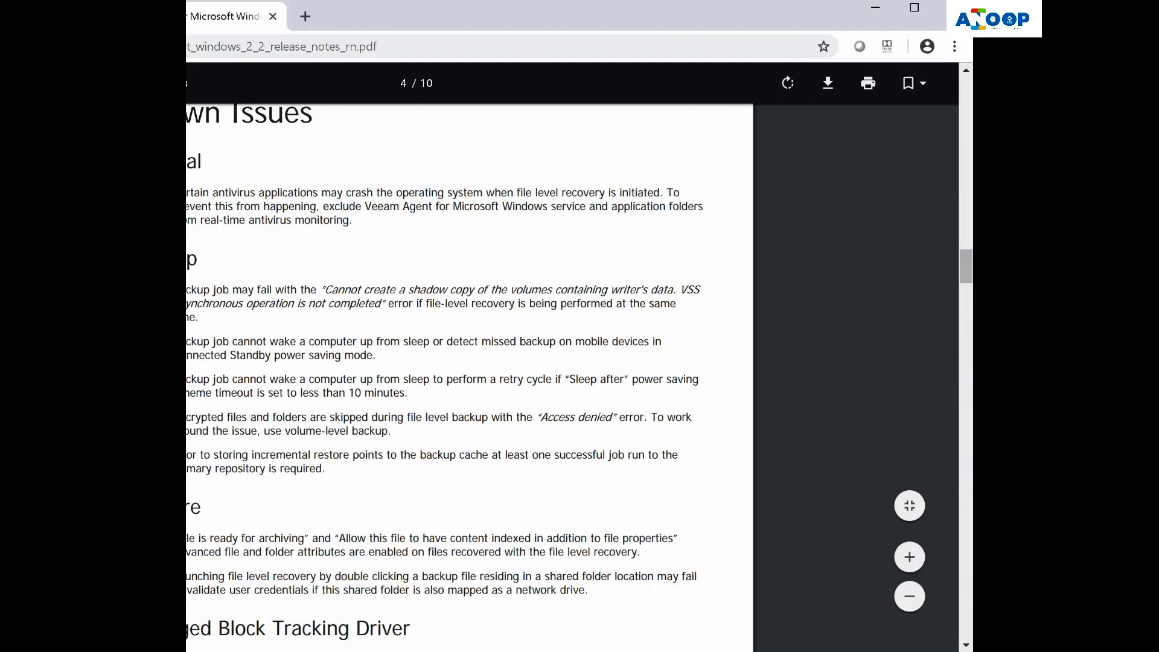
# Browse the Veeam download page while setup installs files and starts services
pyautogui.click(332, 16)
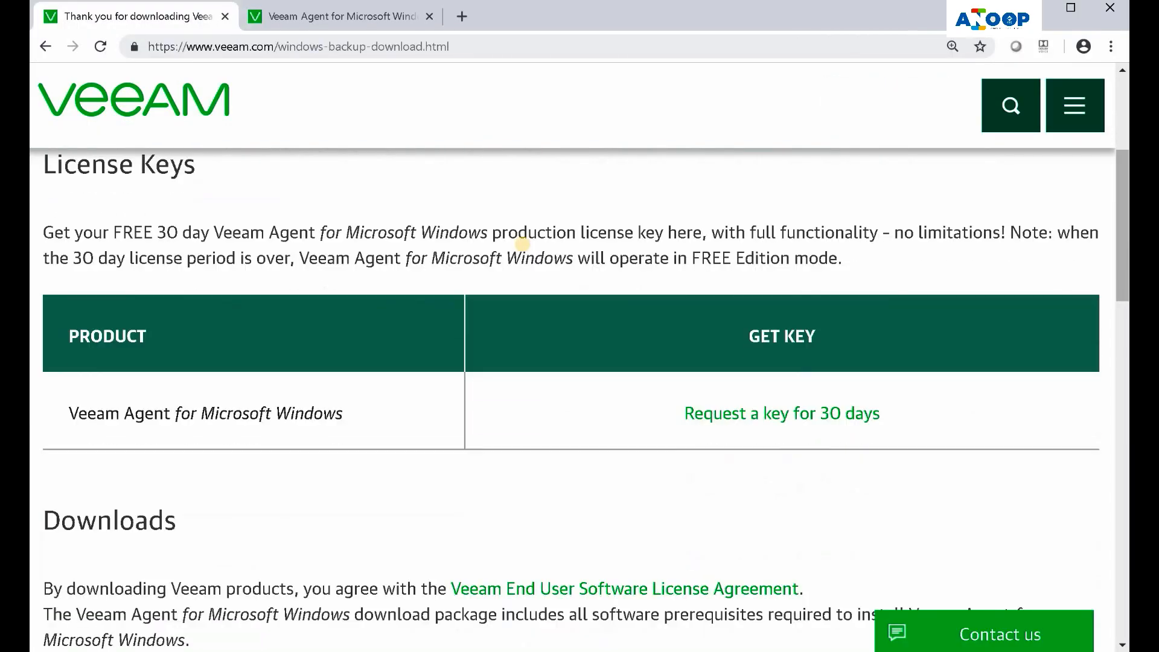
pyautogui.scroll(-3)
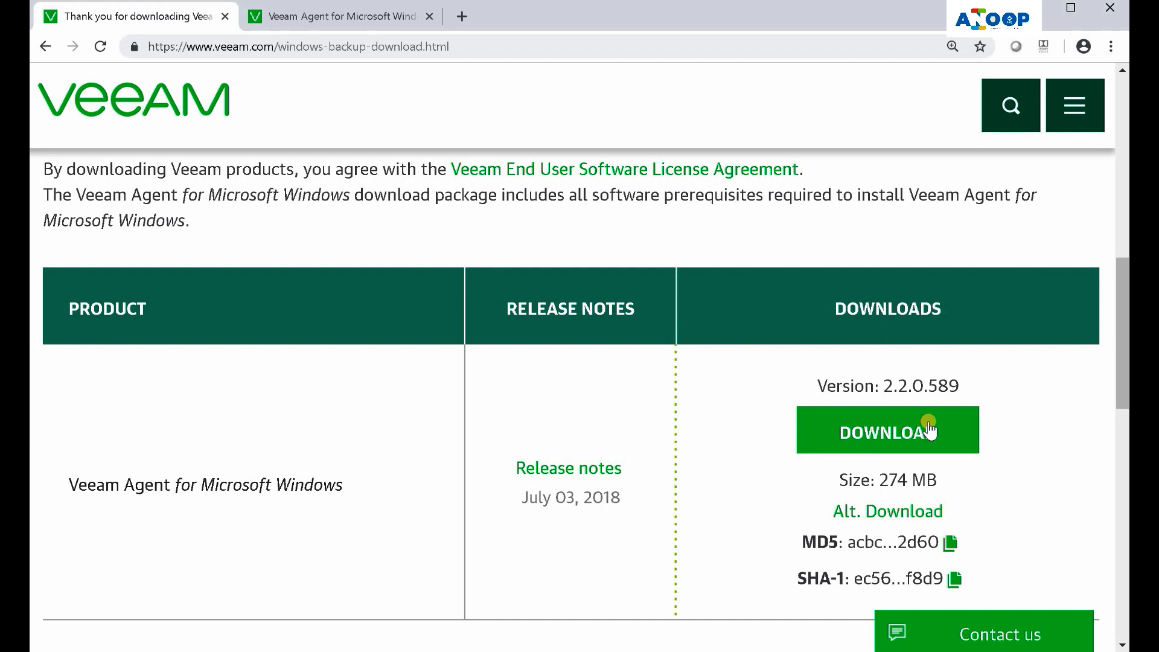
pyautogui.click(886, 429)
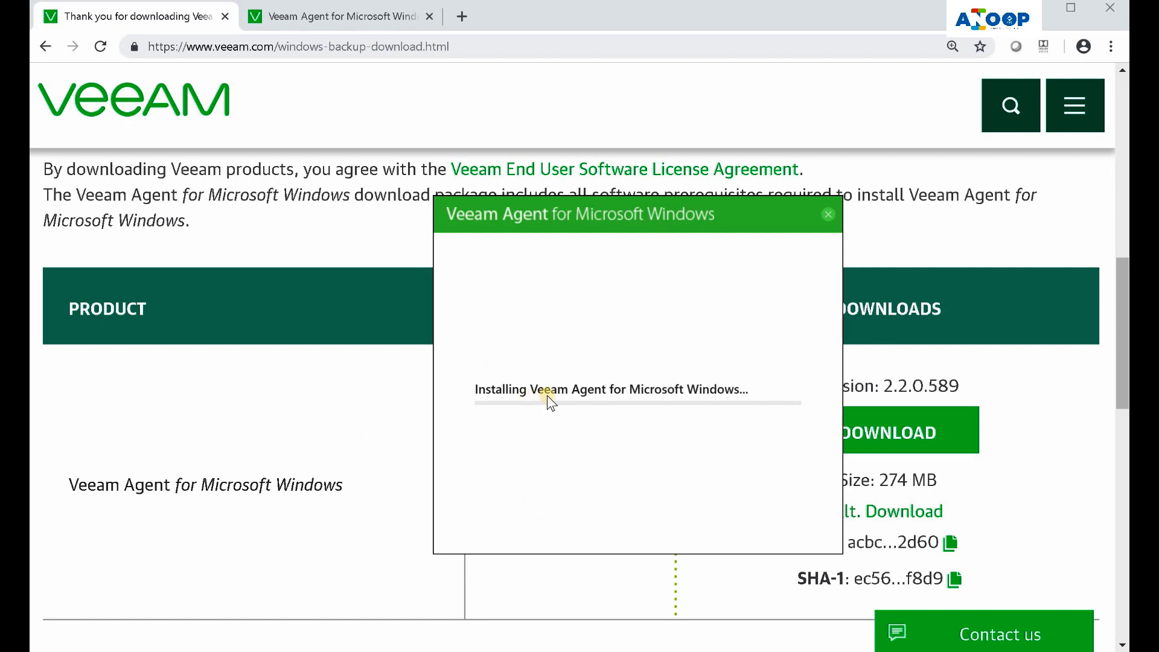
pyautogui.moveTo(576, 405)
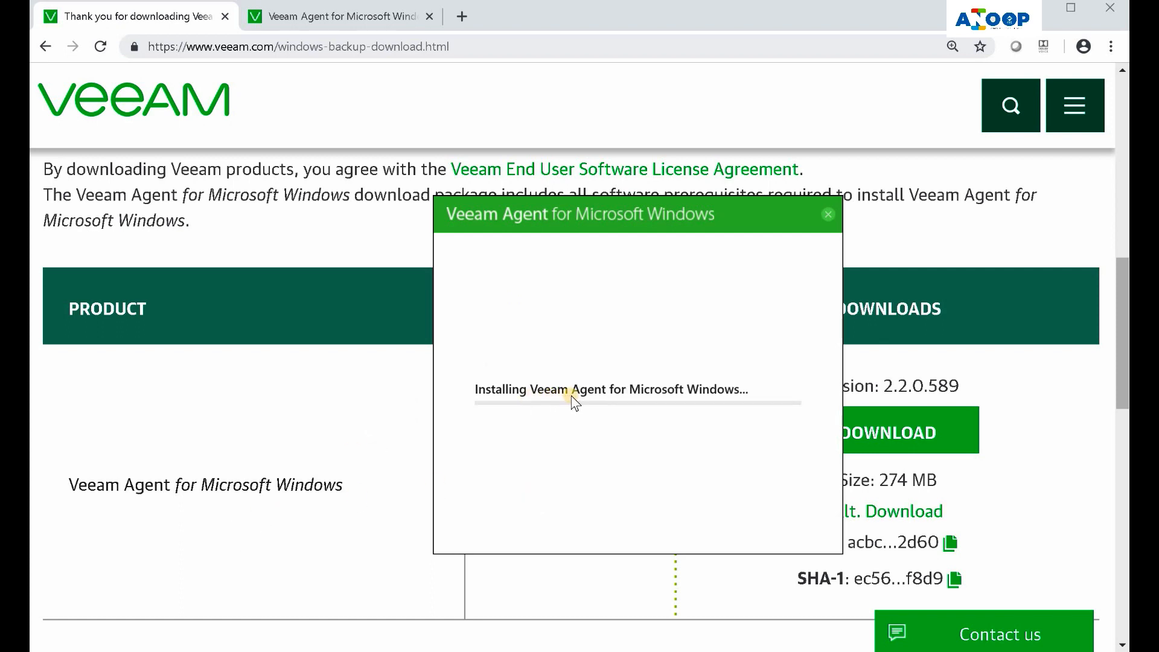
pyautogui.moveTo(672, 450)
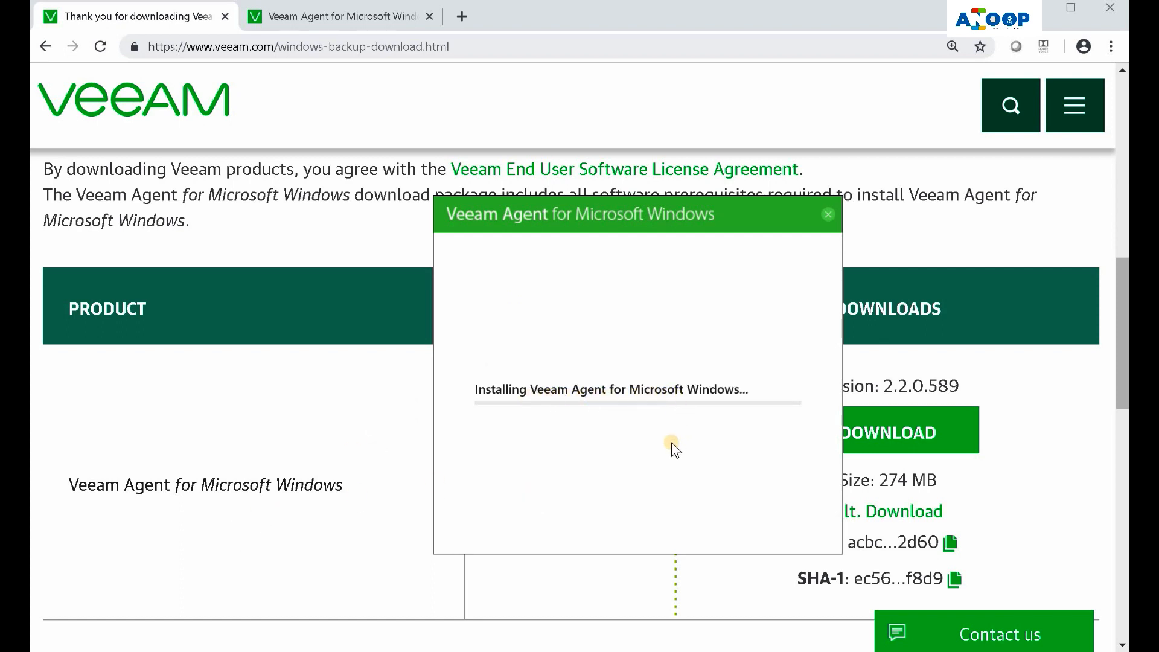
pyautogui.moveTo(658, 471)
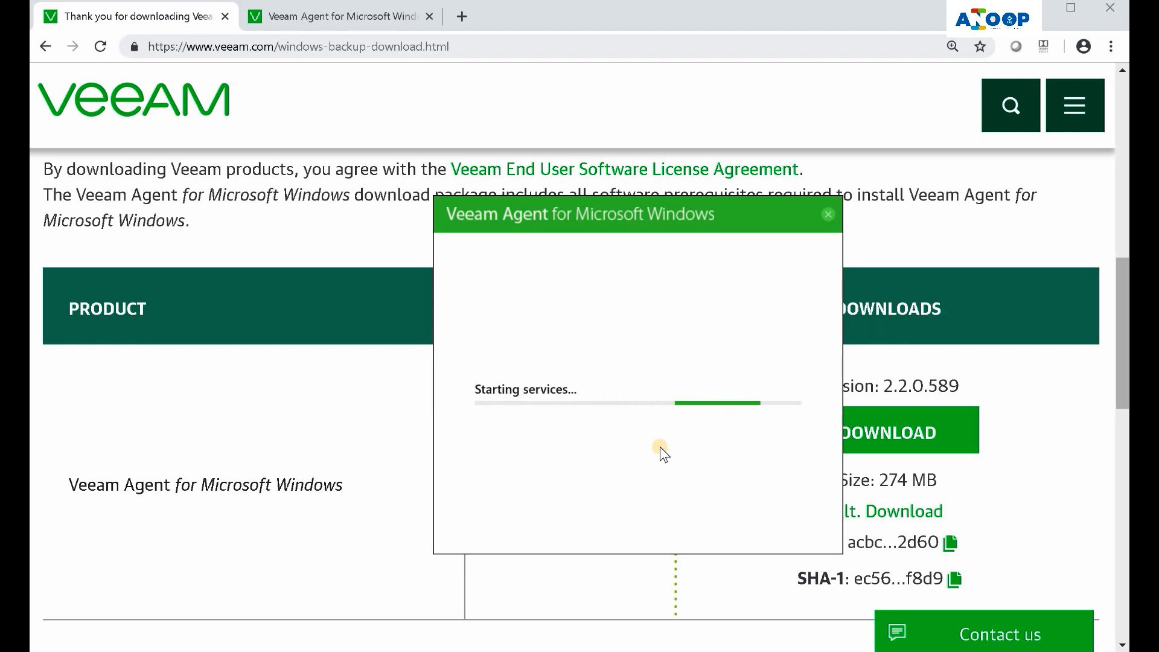
pyautogui.moveTo(563, 438)
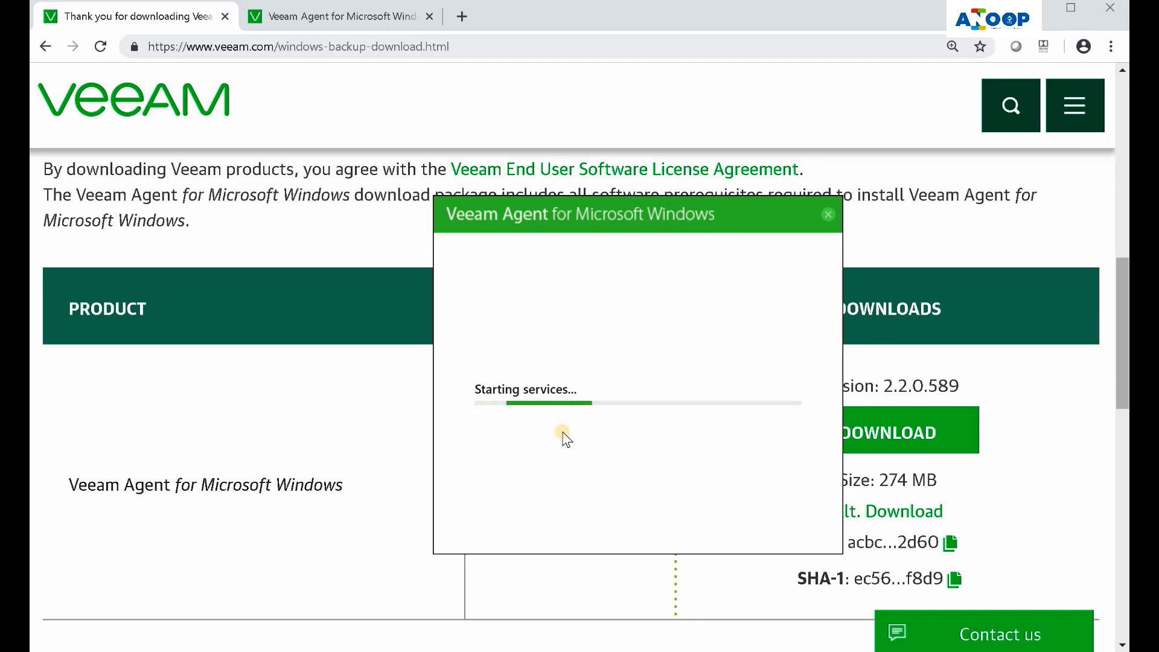
pyautogui.click(827, 214)
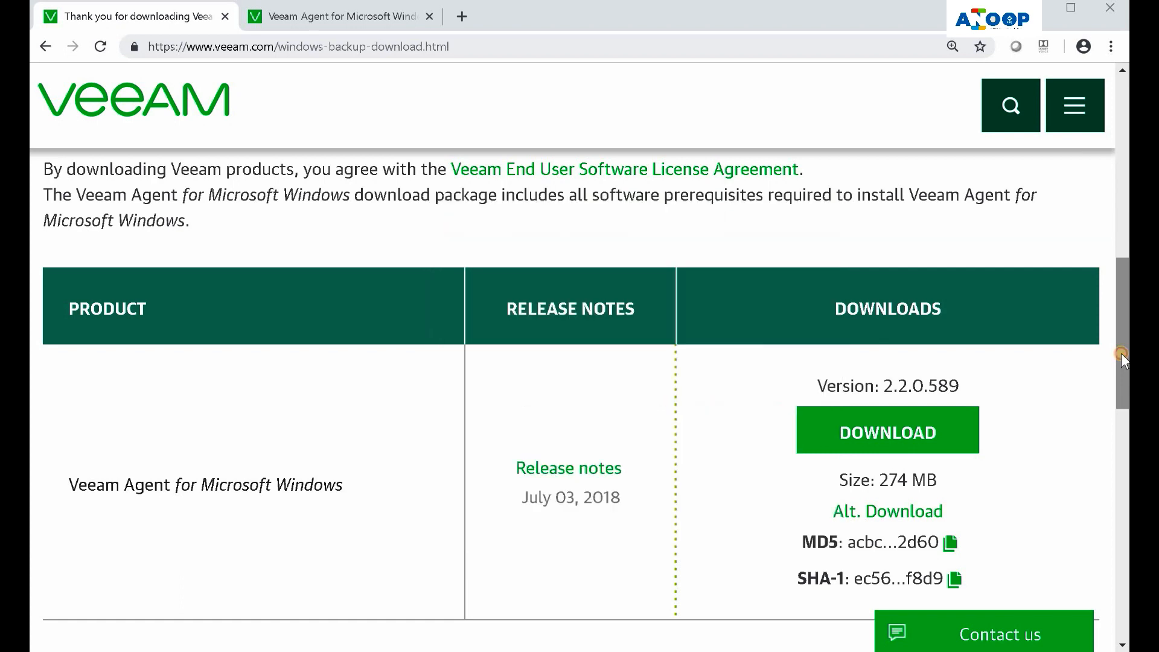
# Mark the 274 MB download size, then read the Solution Architecture help page
pyautogui.doubleClick(907, 479)
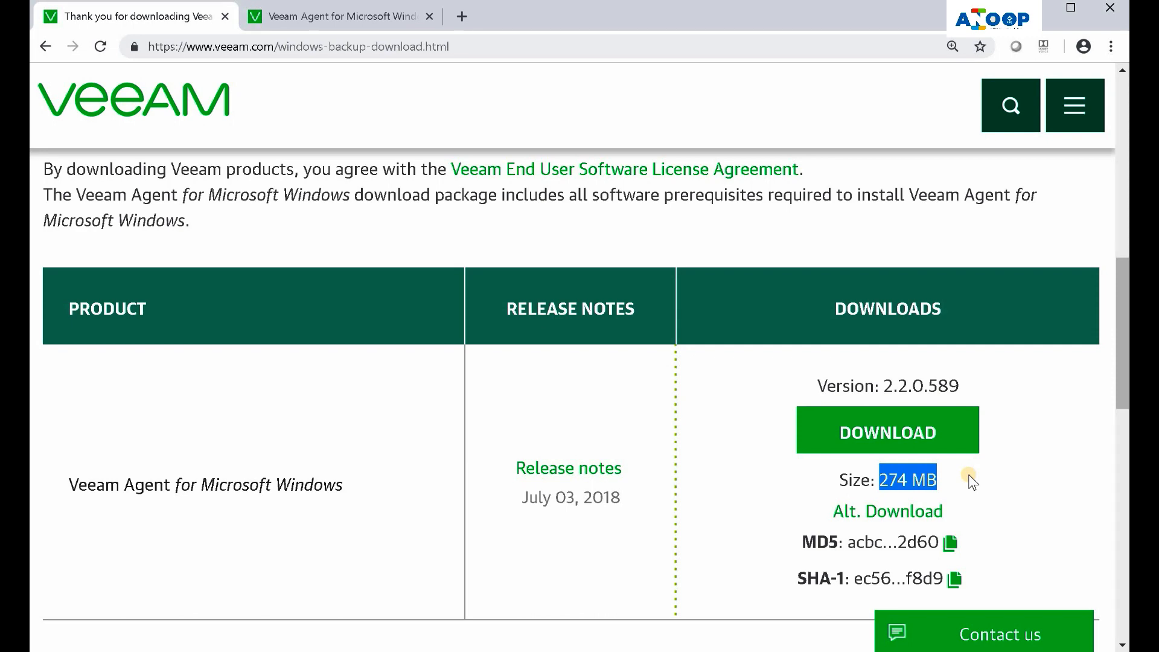
pyautogui.click(886, 429)
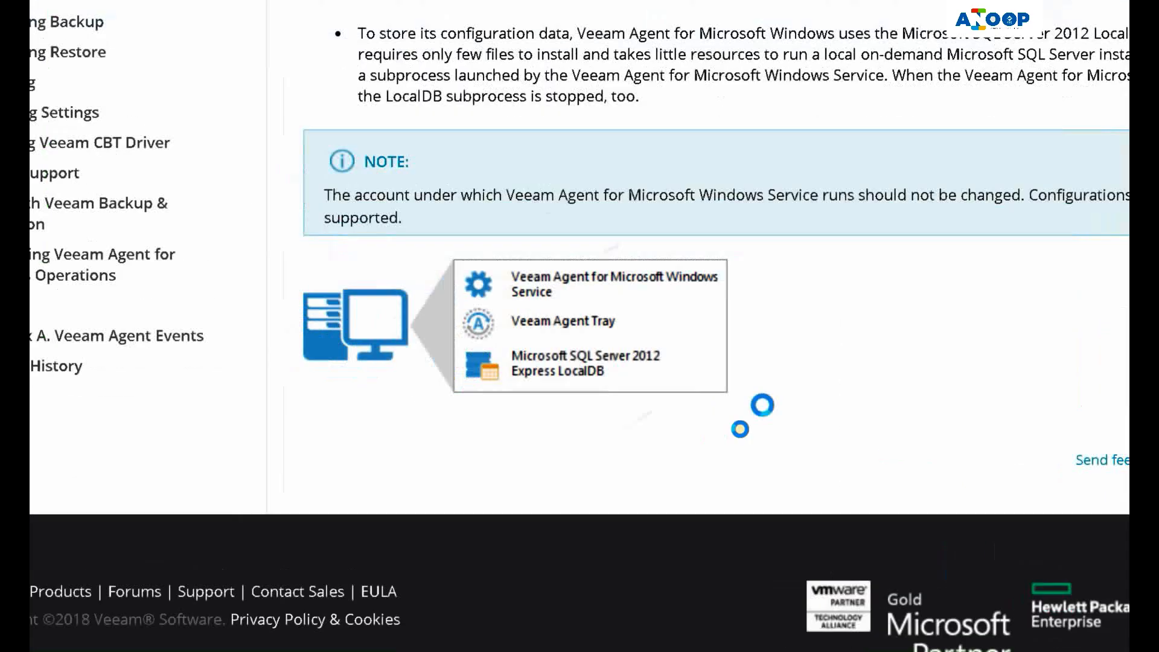
pyautogui.scroll(-3)
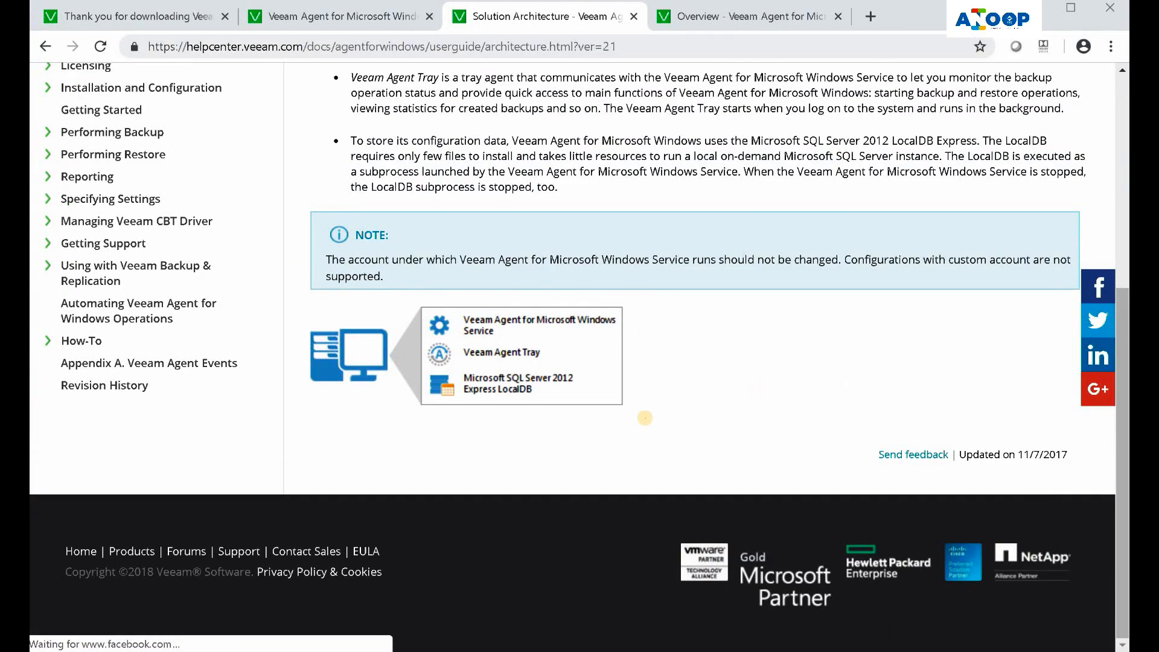
pyautogui.moveTo(563, 473)
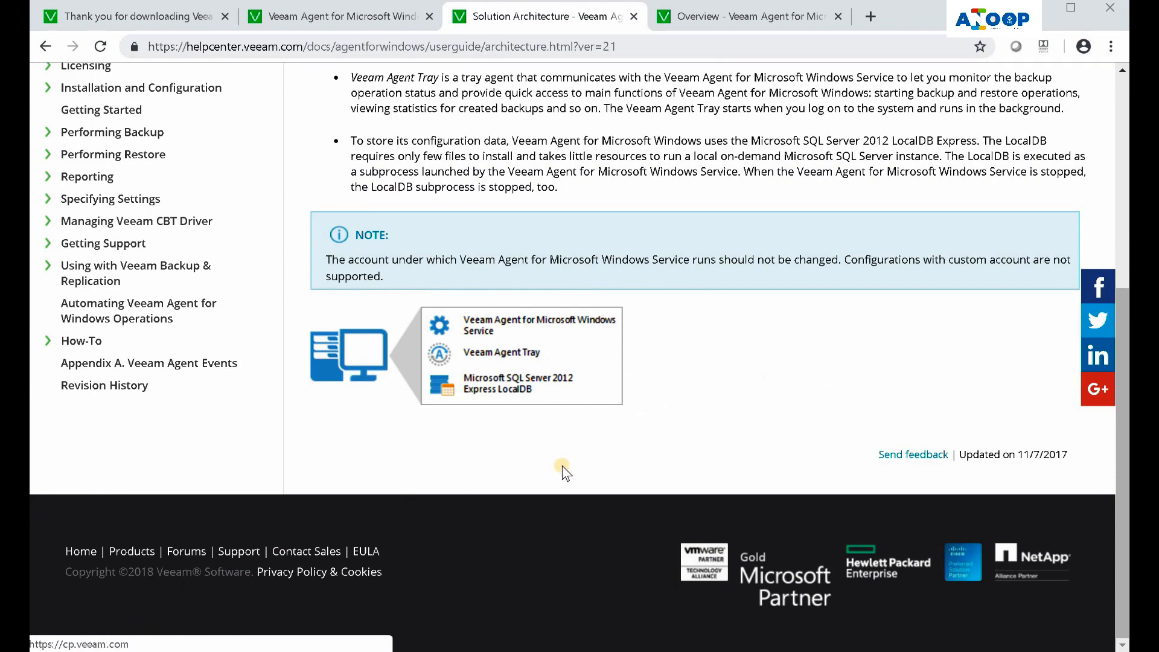
pyautogui.scroll(3)
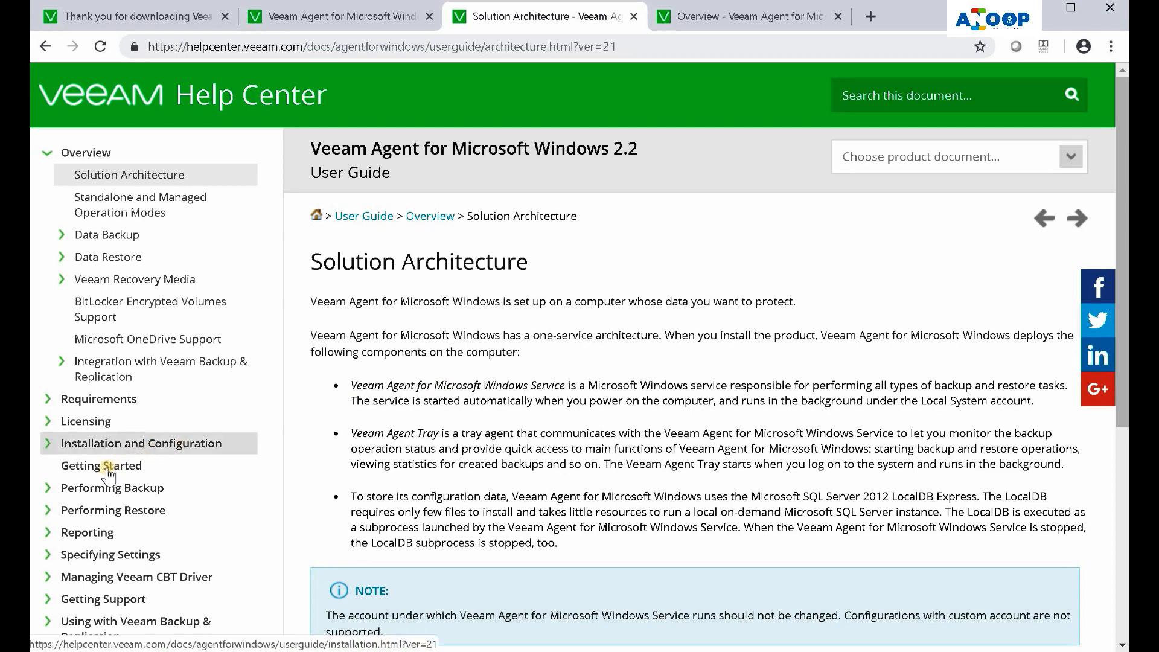
# Open the Getting Started page and scroll to step 1, Create a Veeam Recovery Media
pyautogui.click(102, 464)
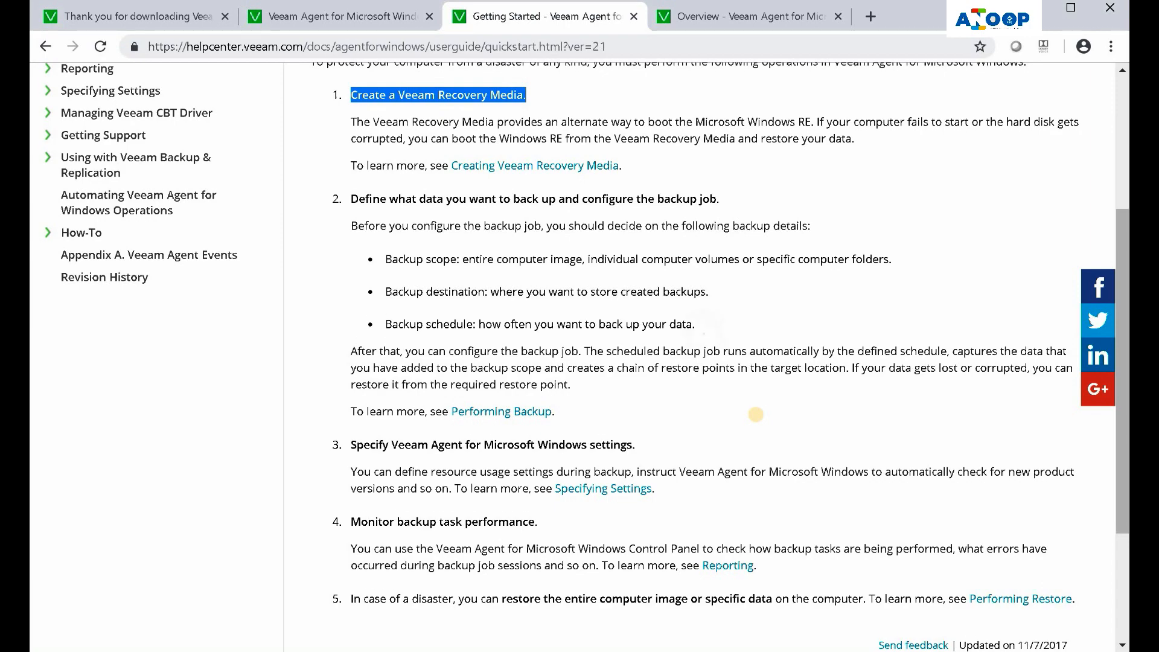
pyautogui.scroll(-3)
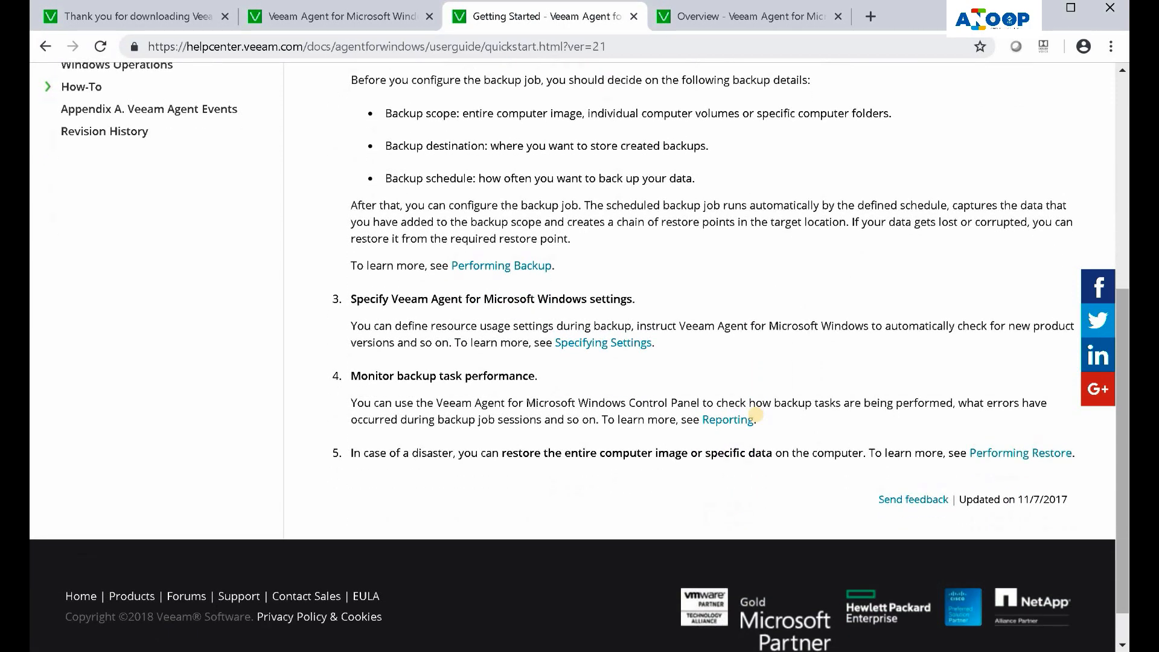
pyautogui.scroll(3)
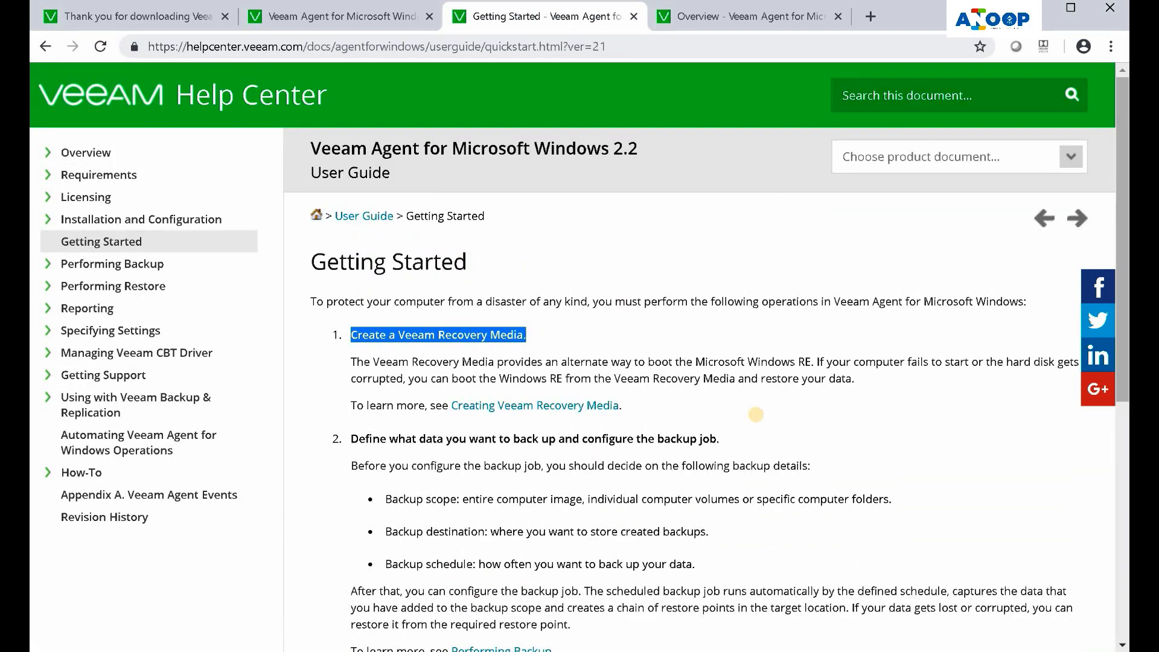
pyautogui.moveTo(764, 399)
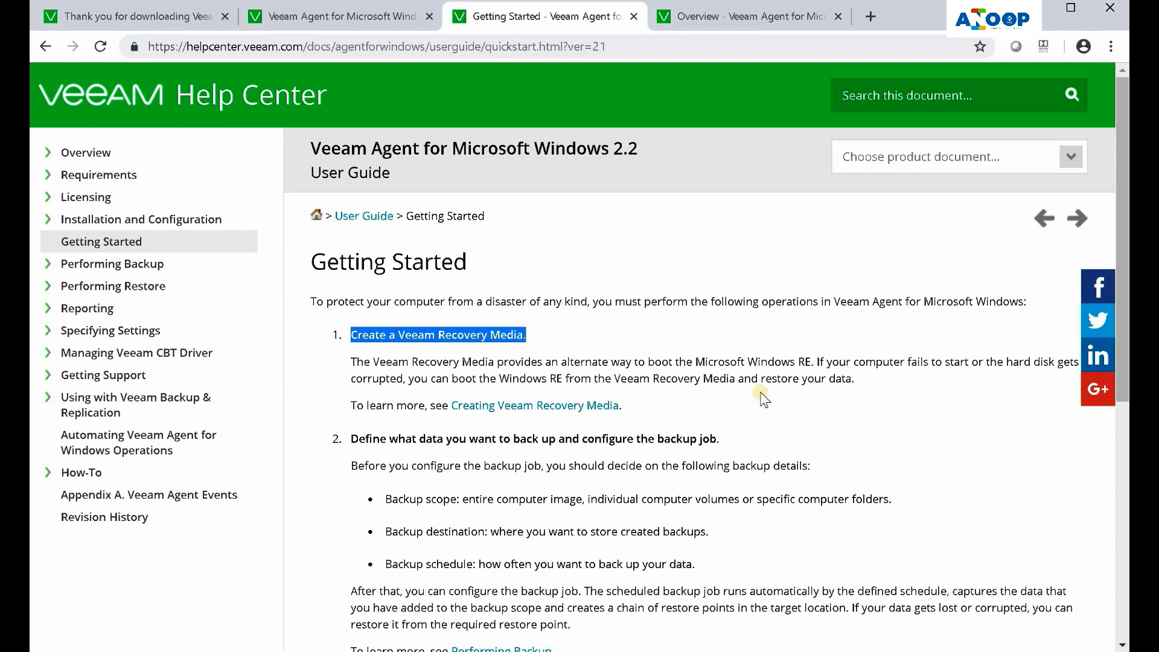
pyautogui.moveTo(774, 404)
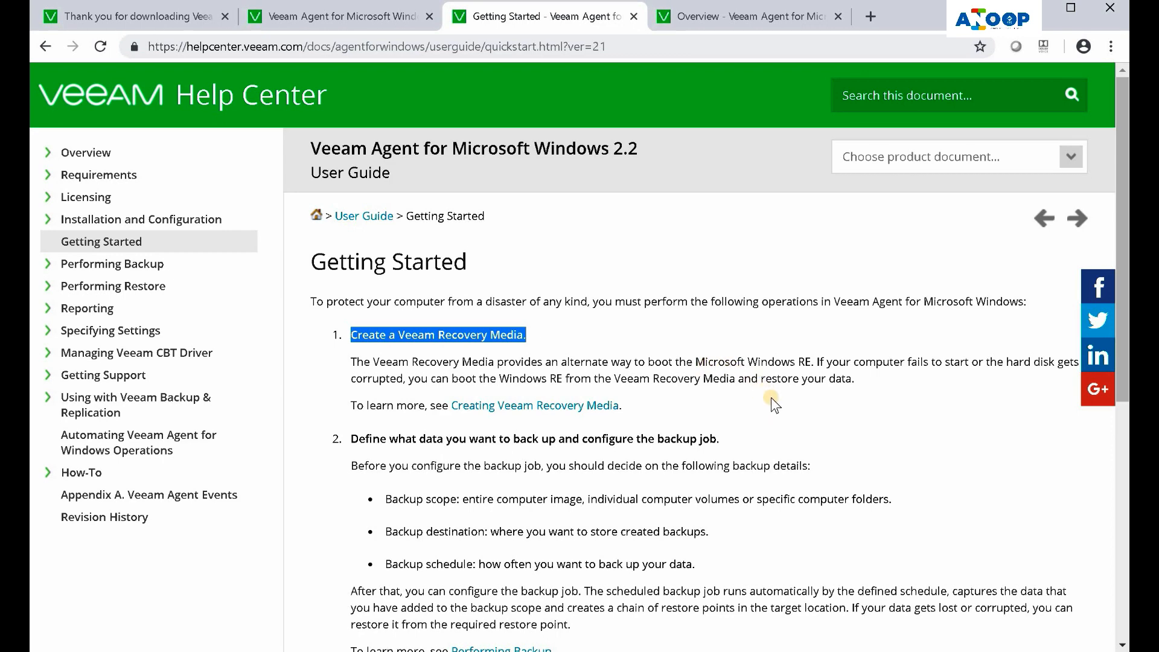
pyautogui.scroll(-3)
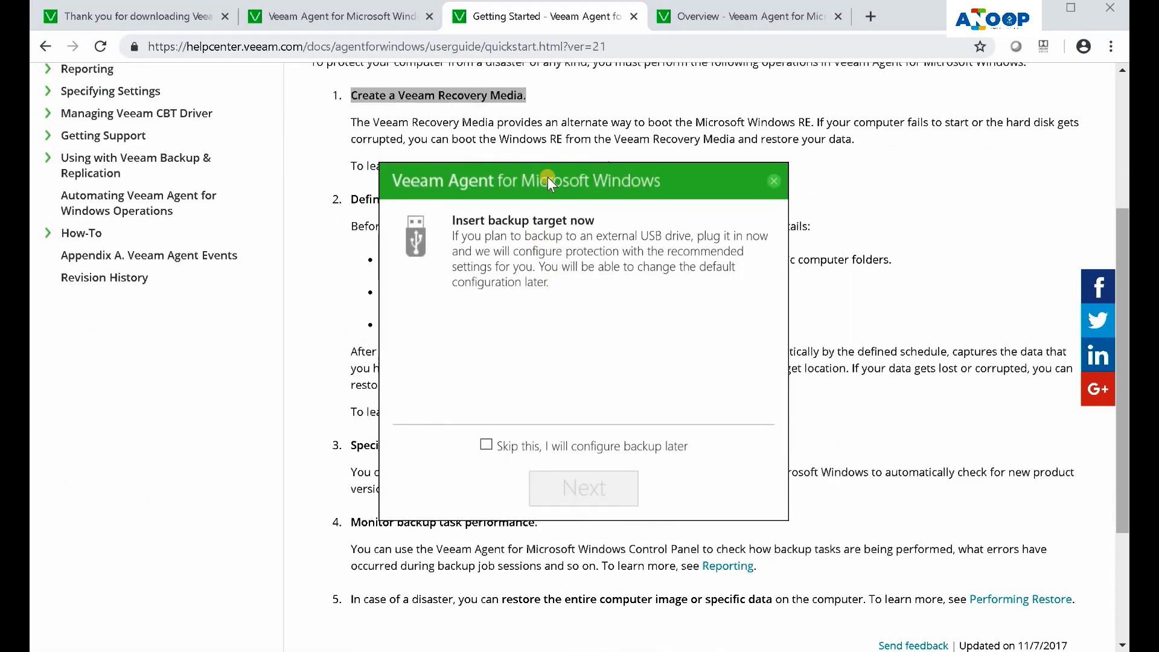
pyautogui.moveTo(638, 243)
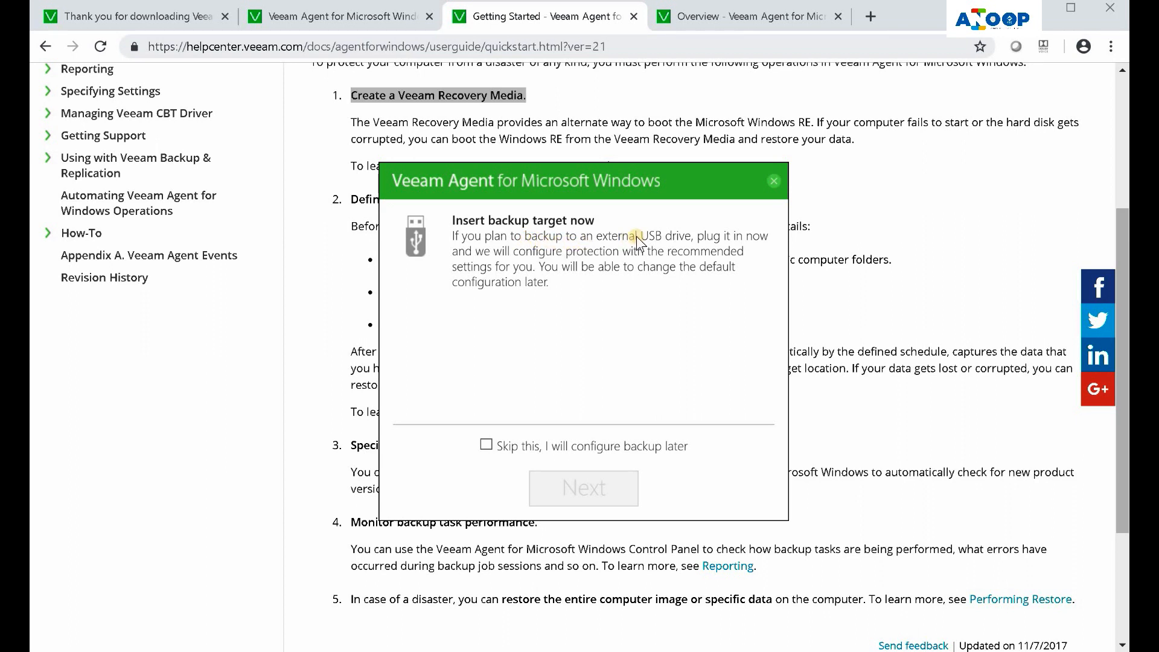
pyautogui.moveTo(737, 243)
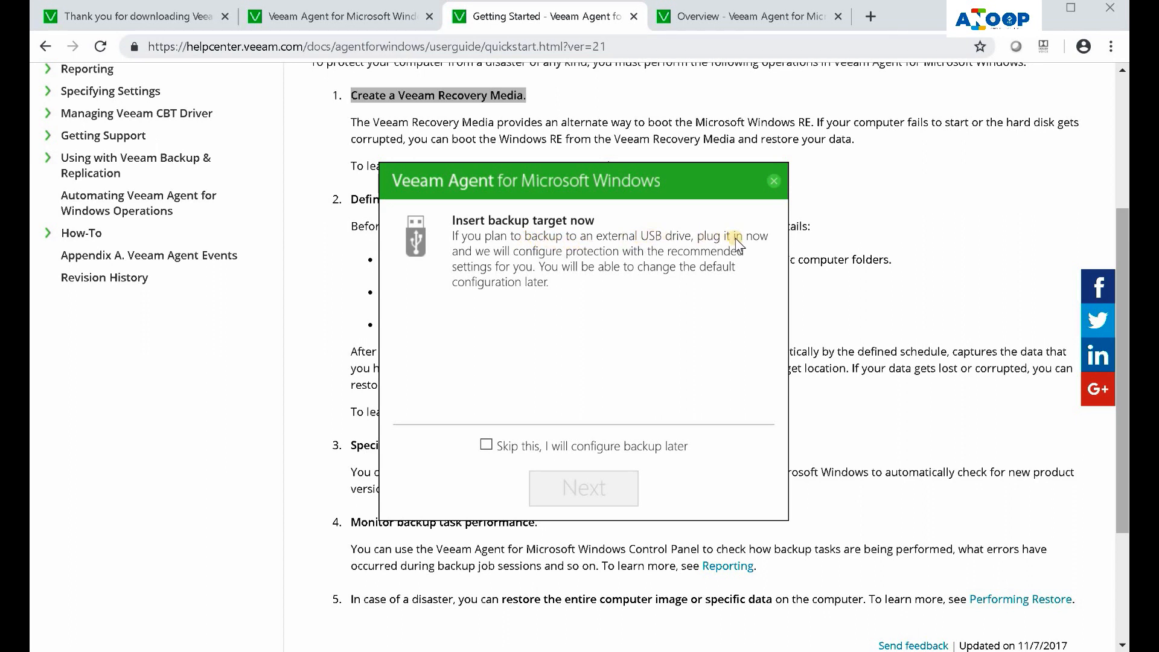
pyautogui.moveTo(596, 262)
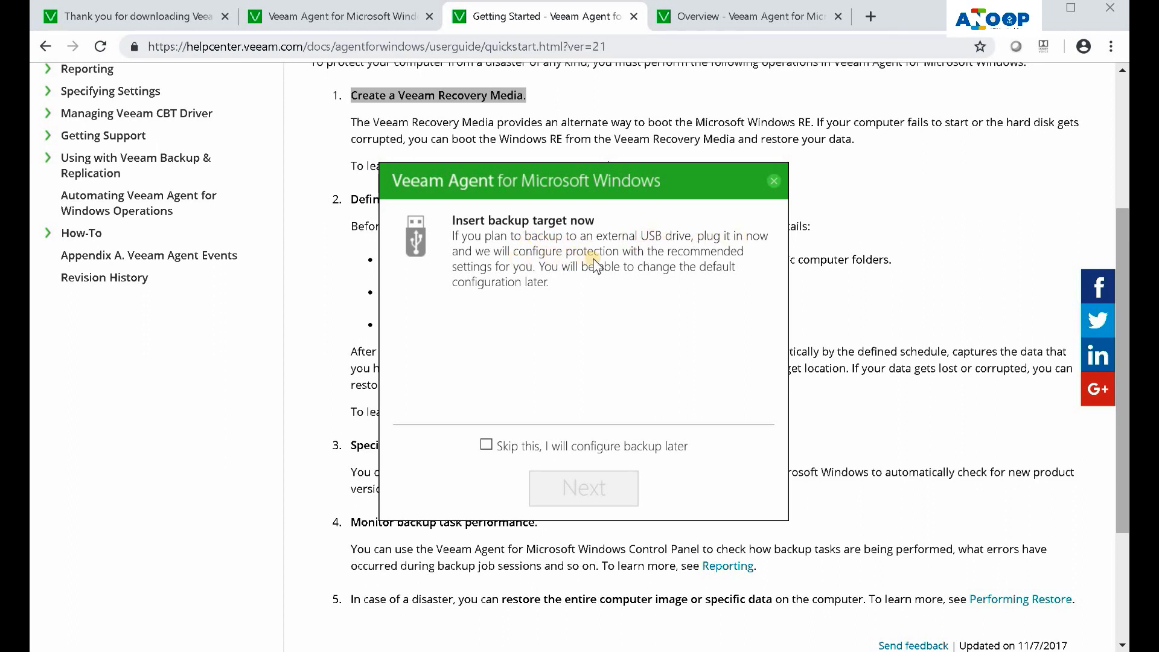
pyautogui.moveTo(553, 284)
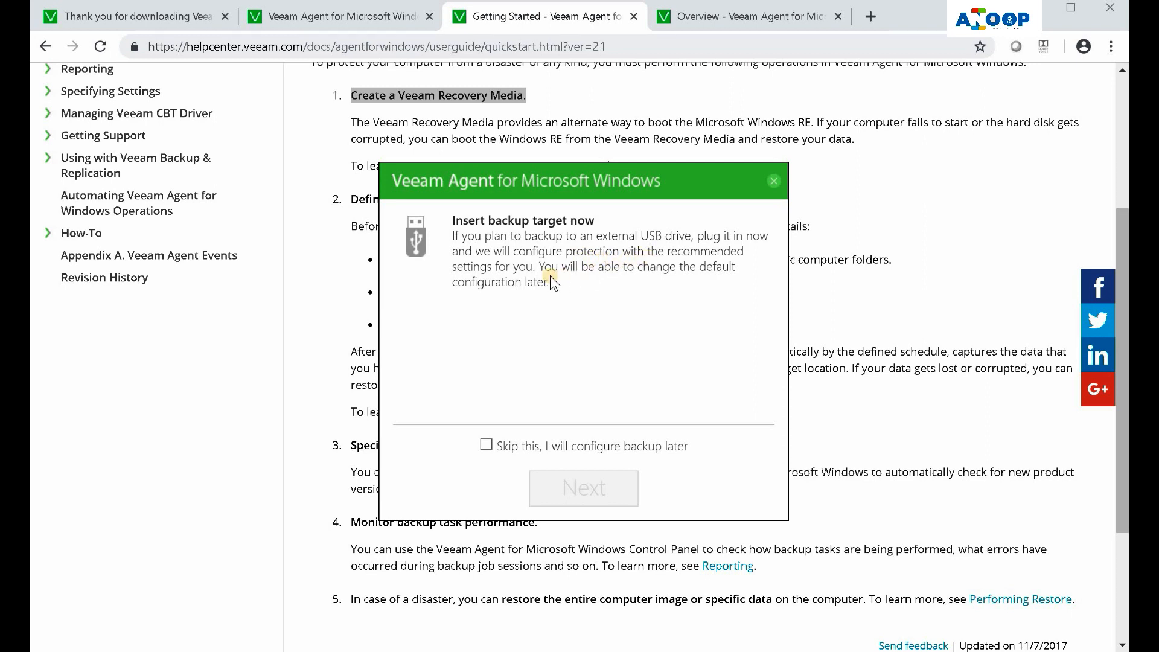
pyautogui.moveTo(578, 279)
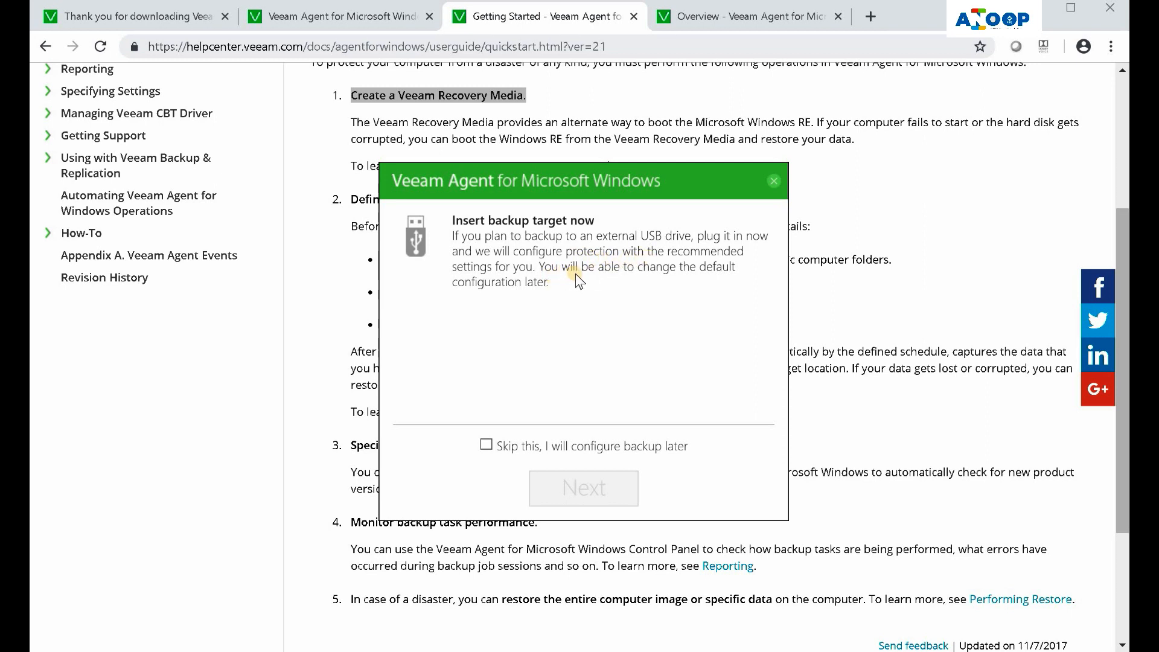
pyautogui.moveTo(531, 309)
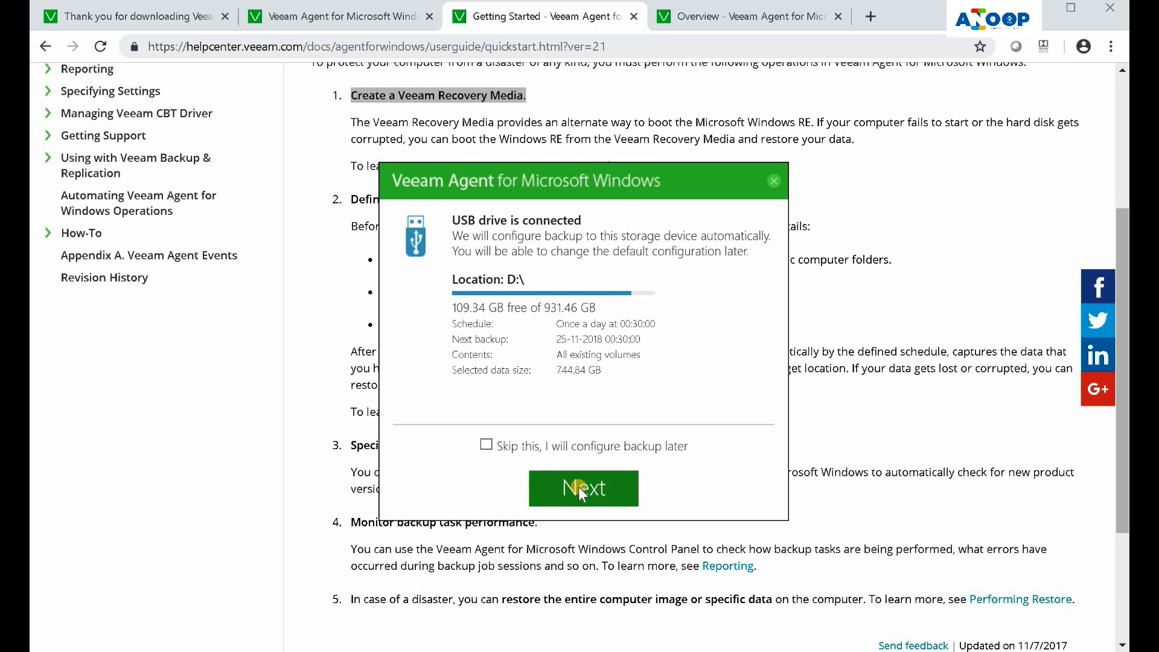
# Dismiss the D:\ low-space error, use USB drive F:\ as target, and keep the power plan
pyautogui.click(582, 488)
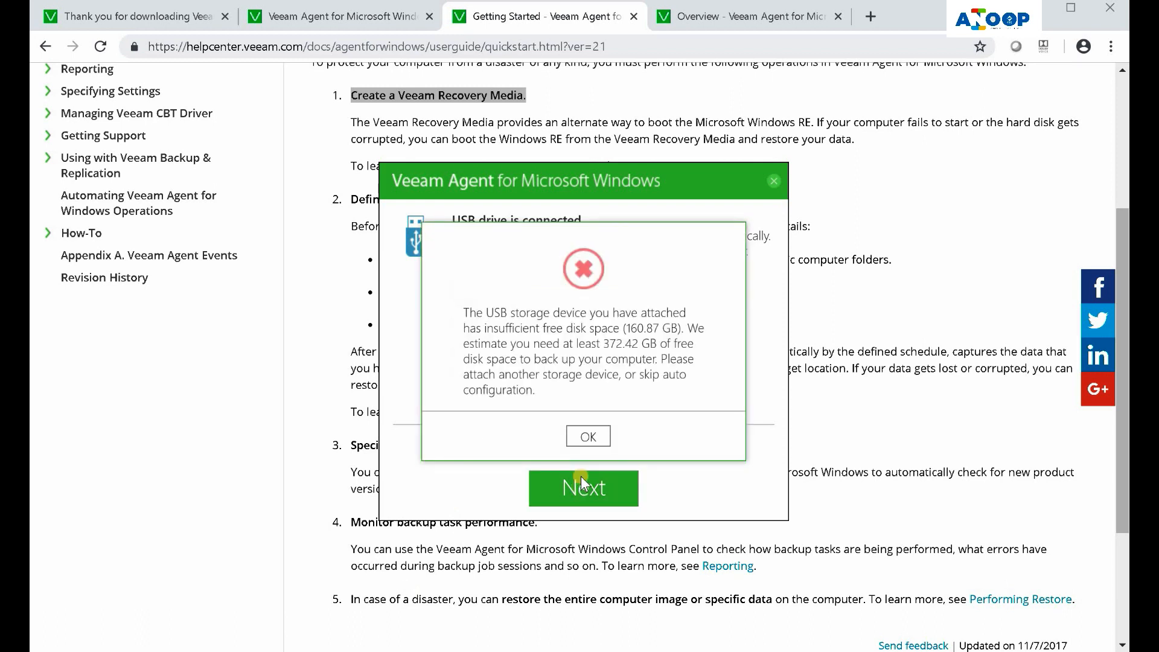
pyautogui.click(587, 436)
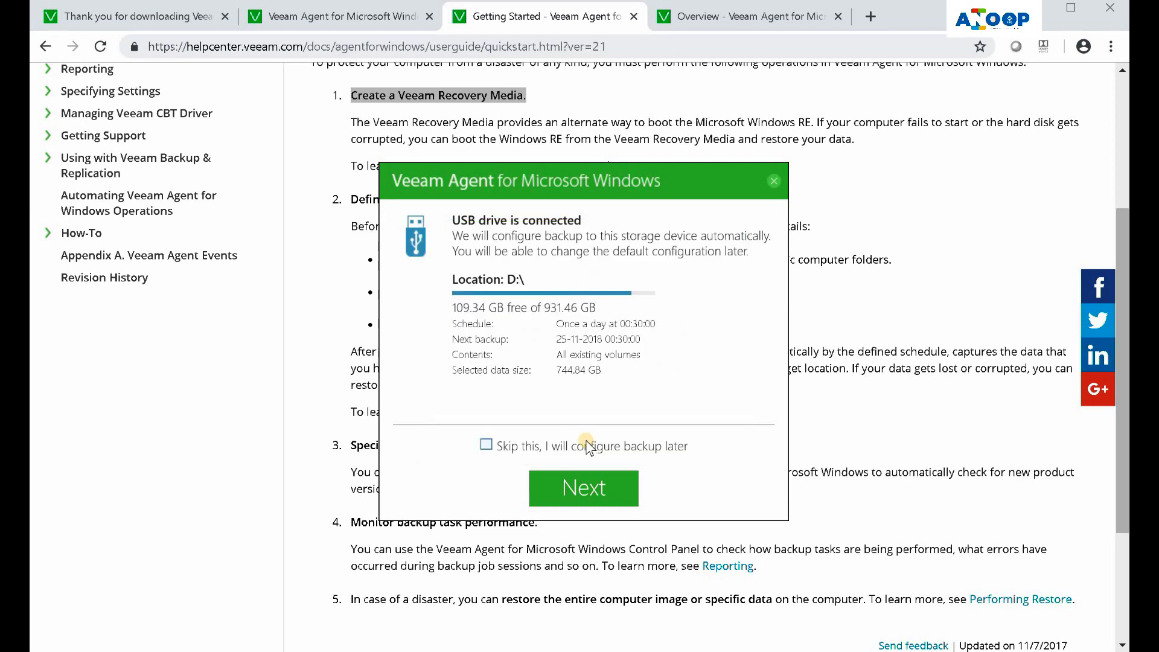
pyautogui.click(583, 488)
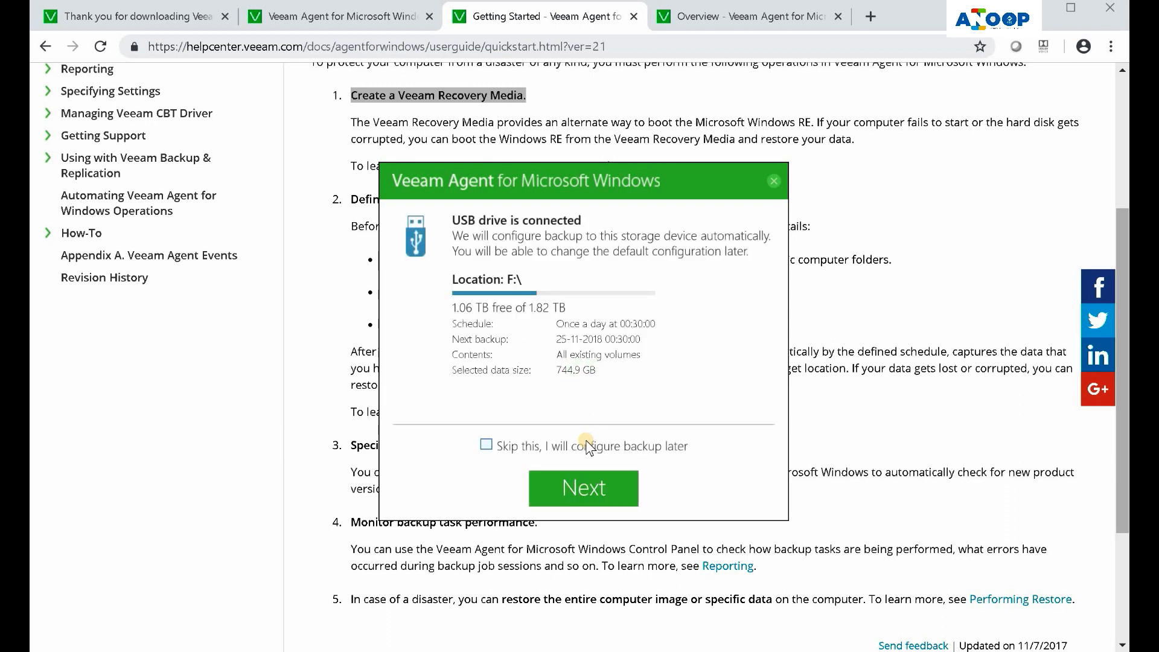
pyautogui.moveTo(587, 454)
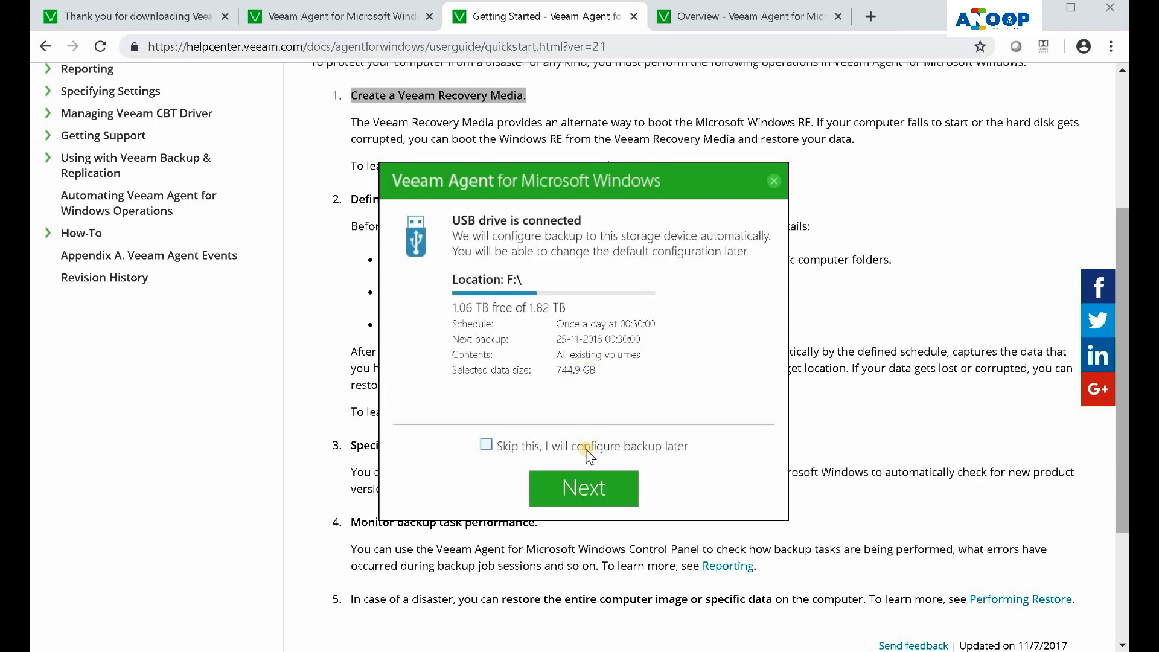
pyautogui.click(583, 488)
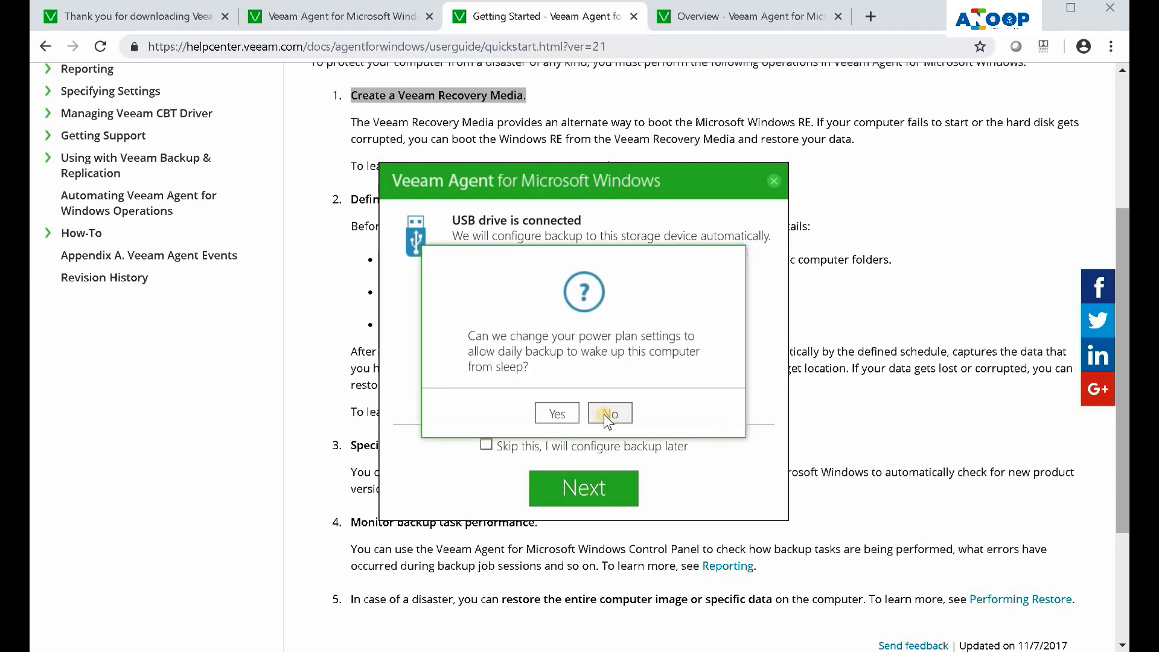
pyautogui.click(609, 412)
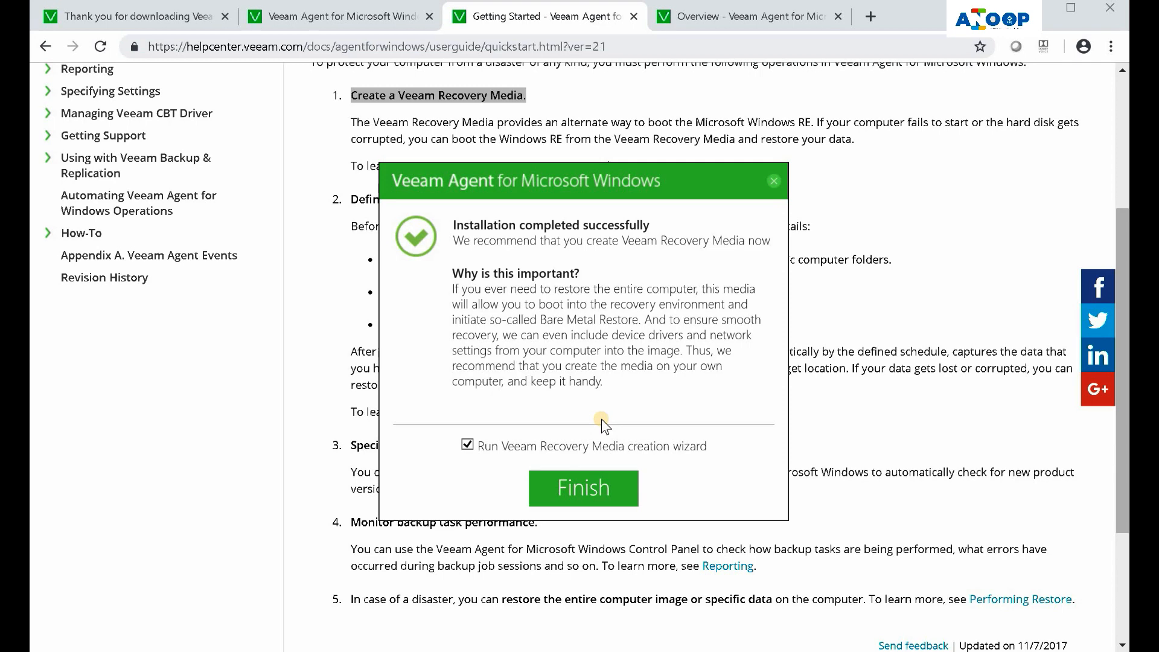
# Finish setup with the Recovery Media creation wizard launching, and return to the Chrome help page
pyautogui.click(583, 487)
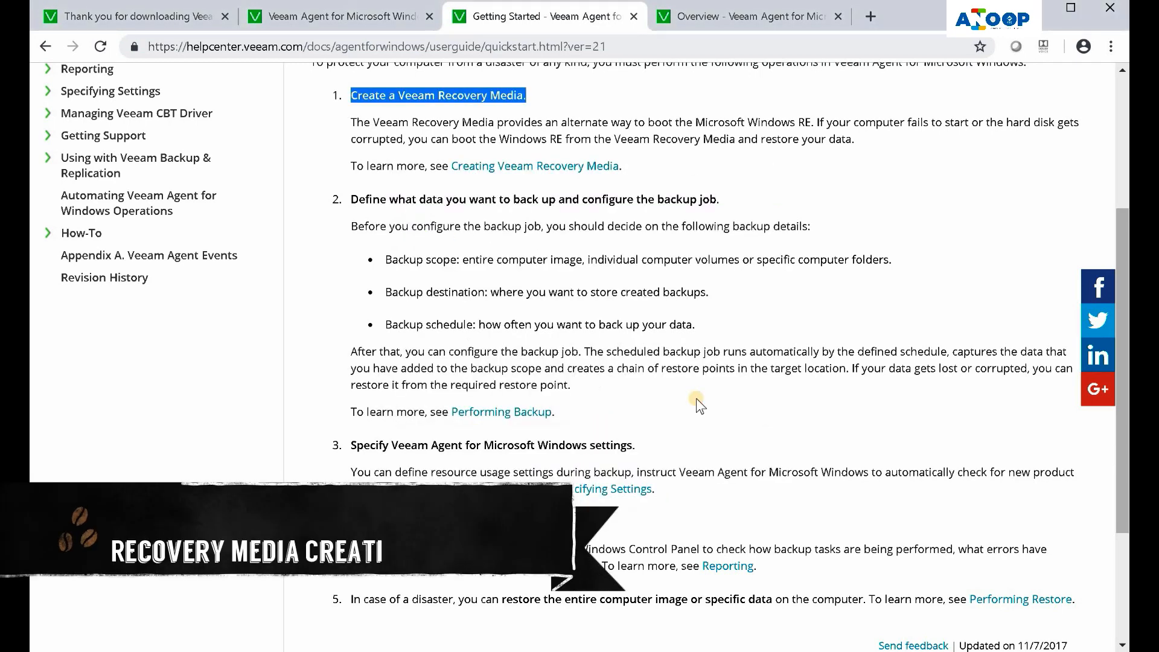
pyautogui.click(437, 95)
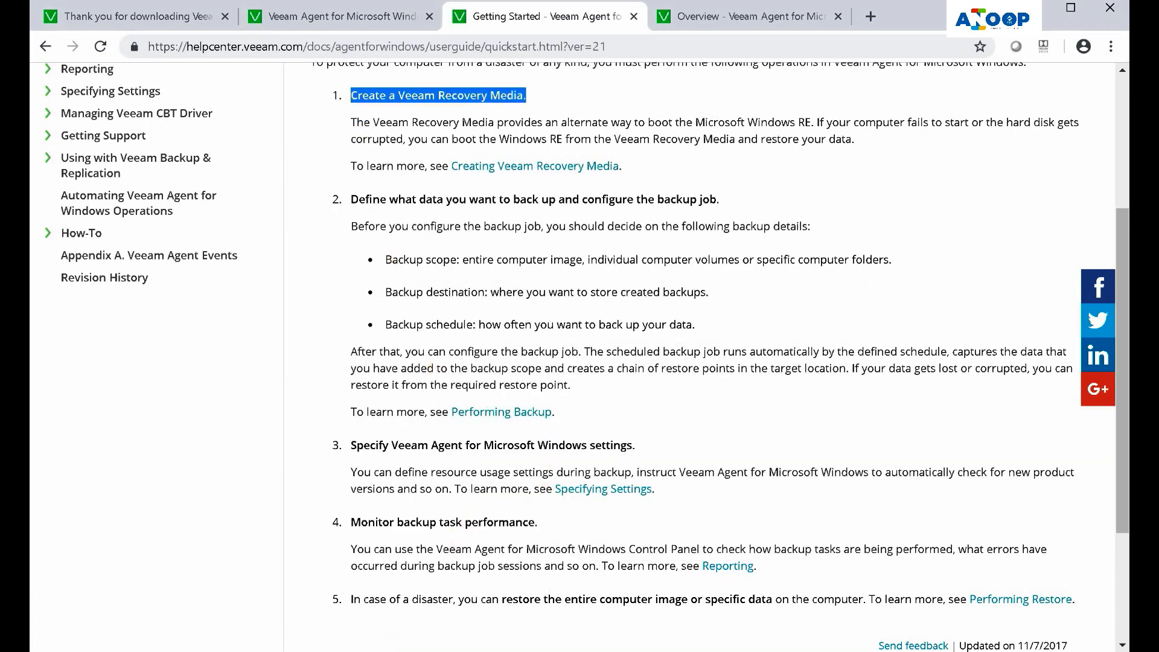
pyautogui.click(437, 94)
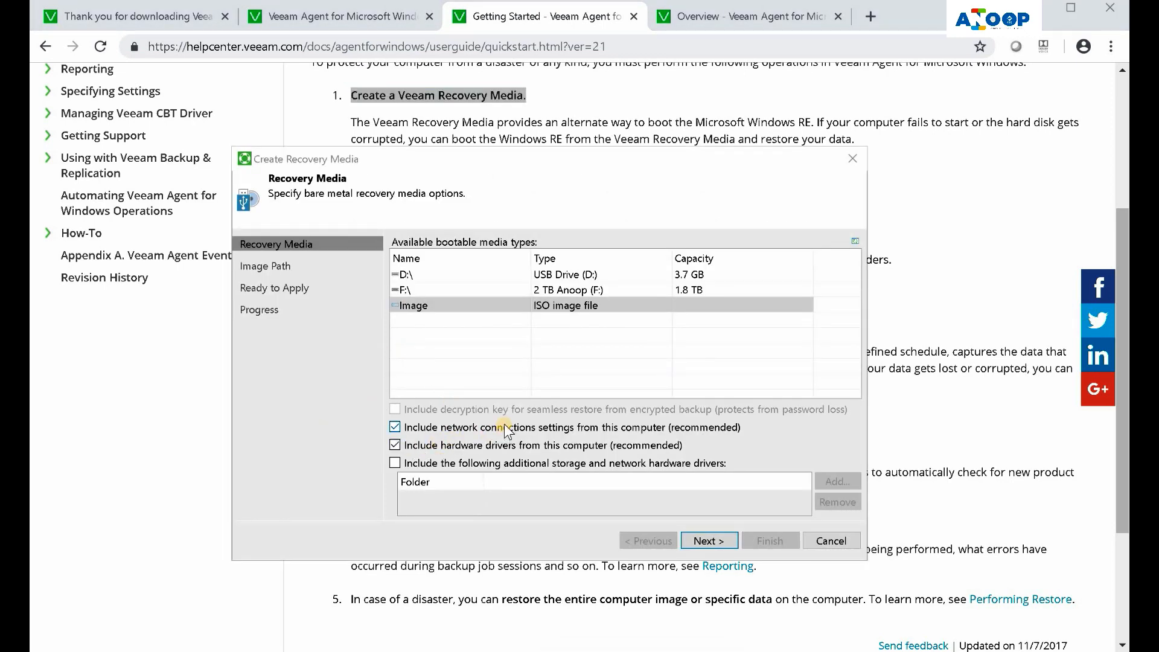
pyautogui.moveTo(341, 210)
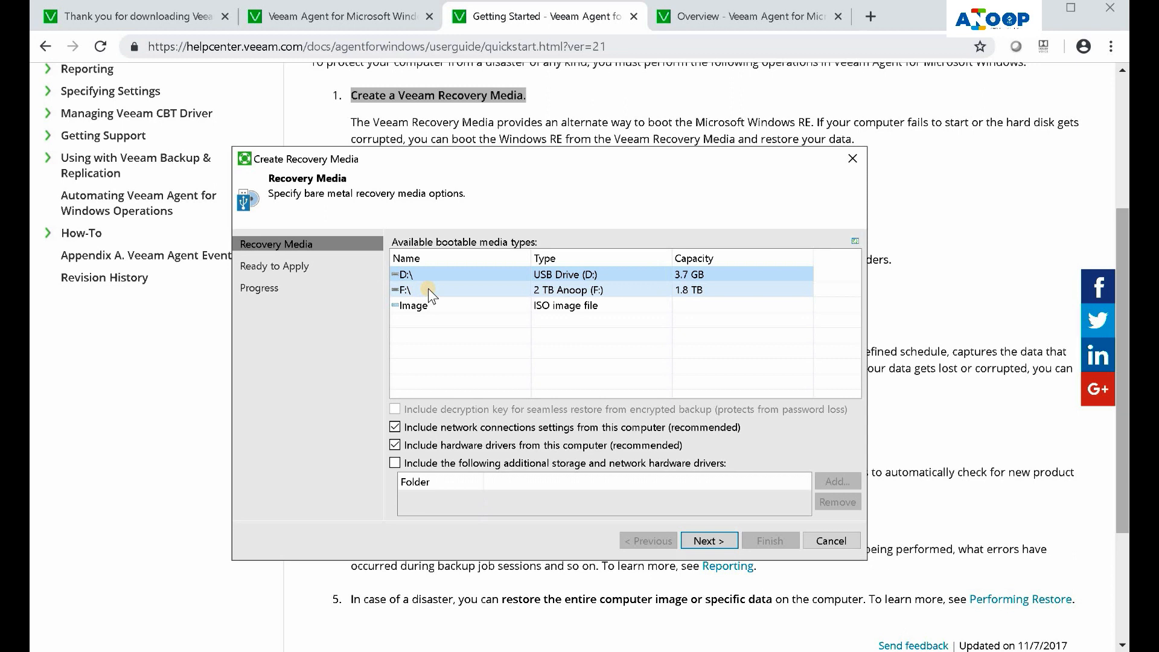
# Pick USB Drive (D:) in the Create Recovery Media list and proceed
pyautogui.click(406, 289)
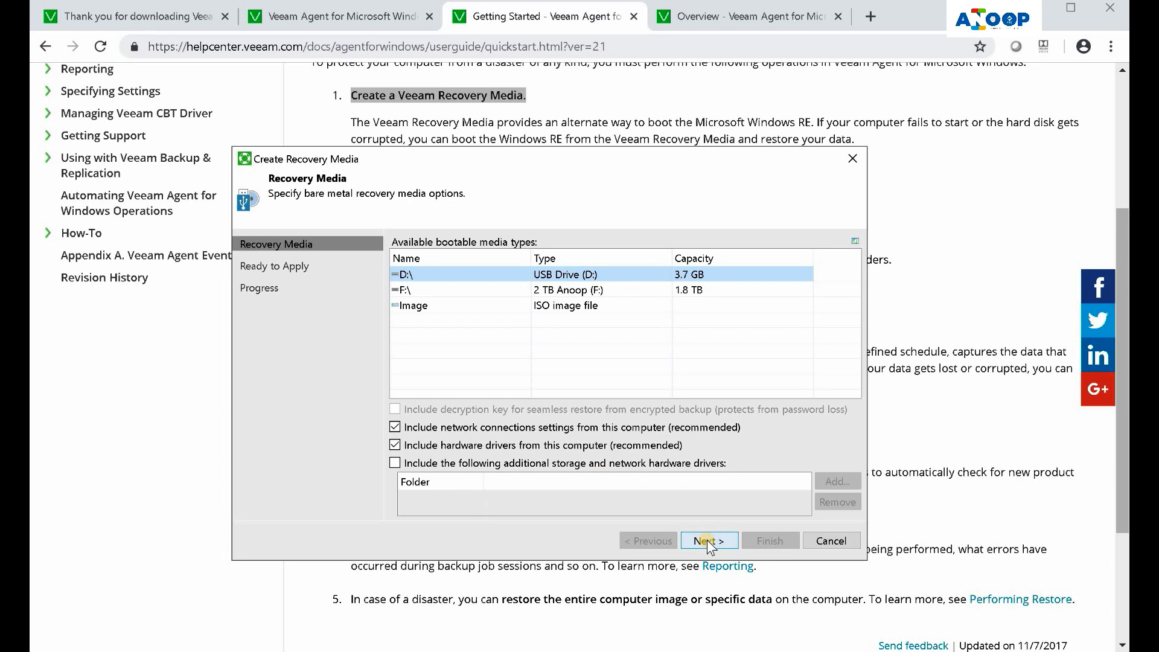
pyautogui.moveTo(550, 289)
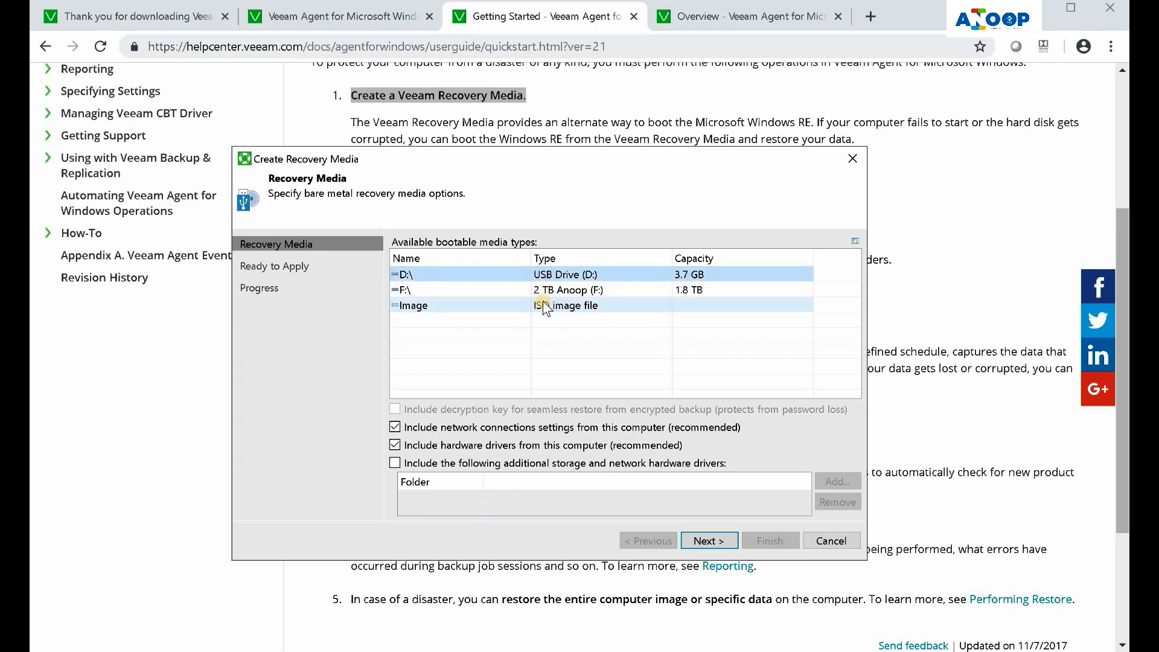
pyautogui.click(517, 274)
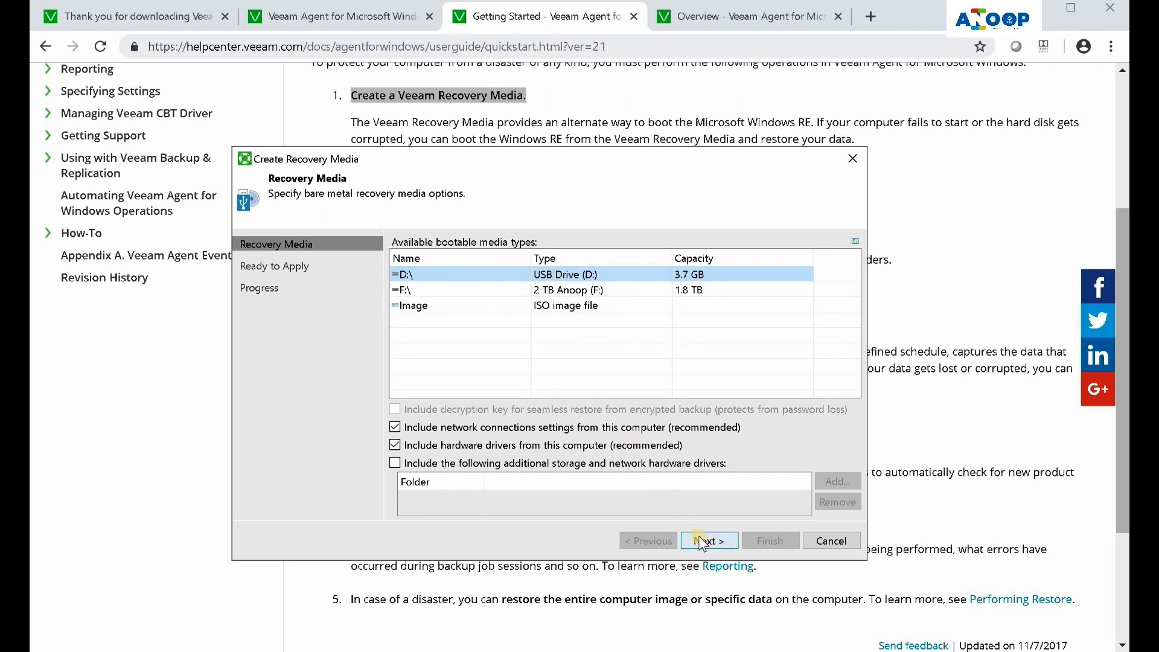
pyautogui.click(708, 541)
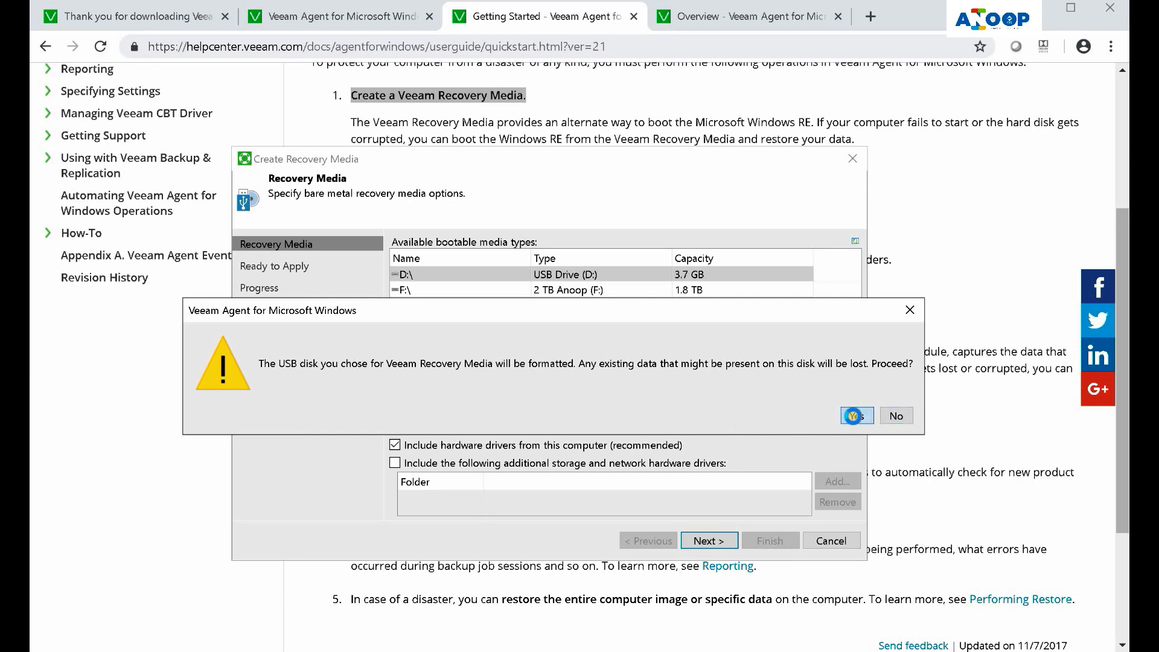
# Accept formatting the USB disk and advance to the Ready to Apply summary for D:\
pyautogui.click(856, 416)
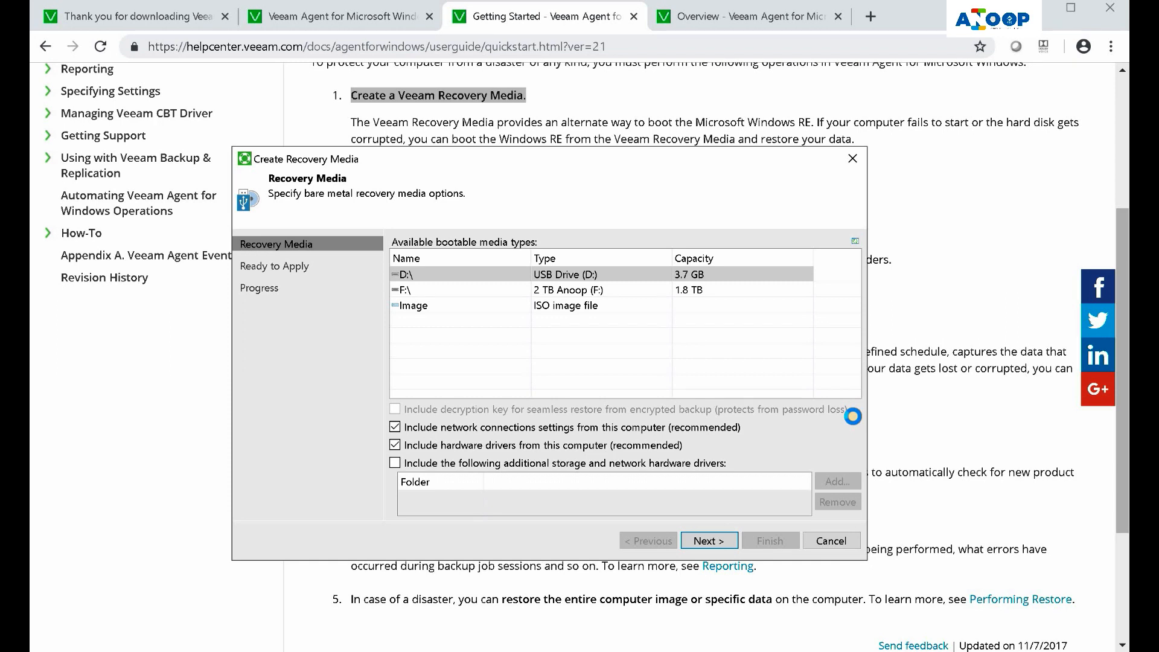
pyautogui.click(707, 541)
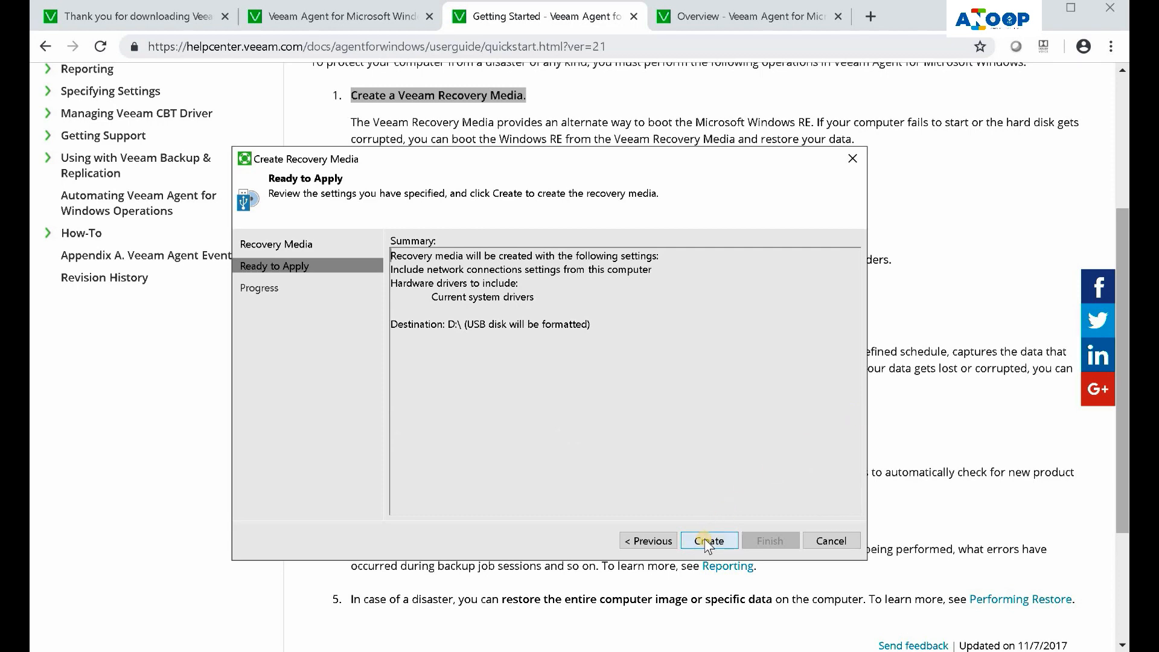
pyautogui.click(707, 540)
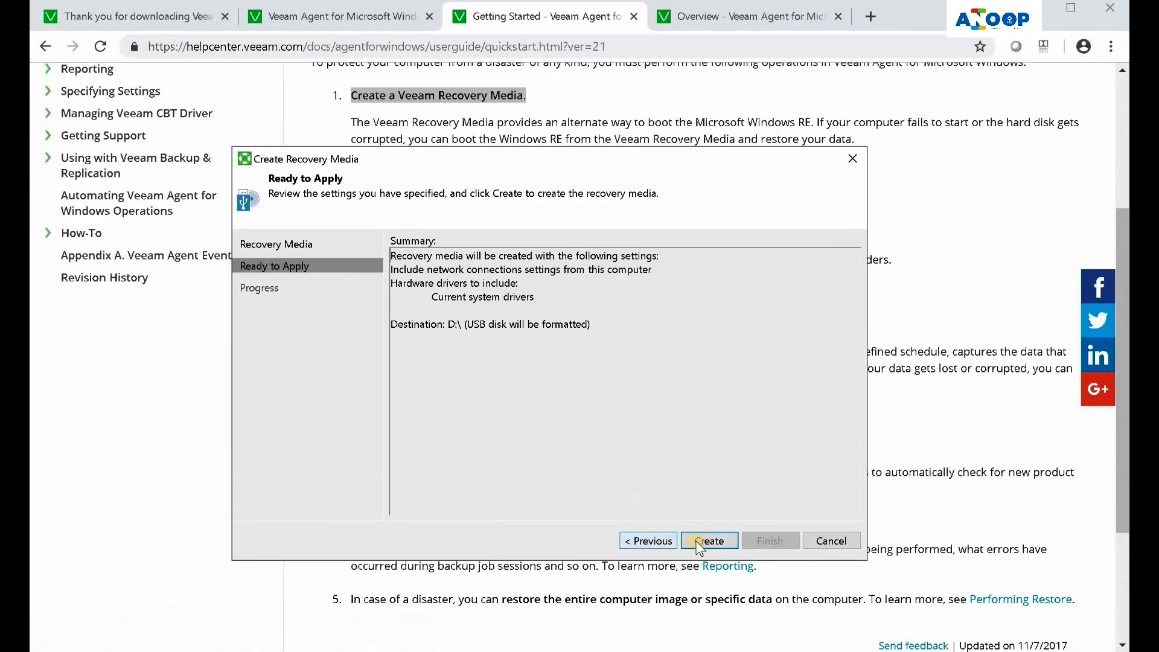
# Start creating the recovery media on D:\ and follow the progress log to 40%
pyautogui.click(708, 541)
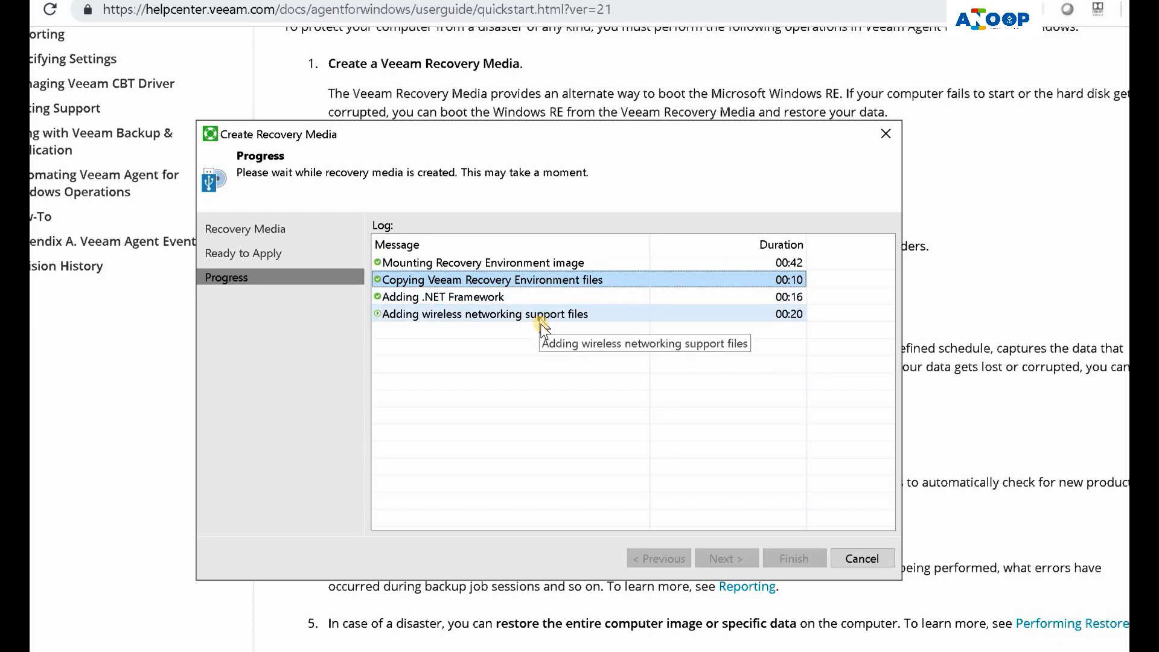
pyautogui.moveTo(544, 329)
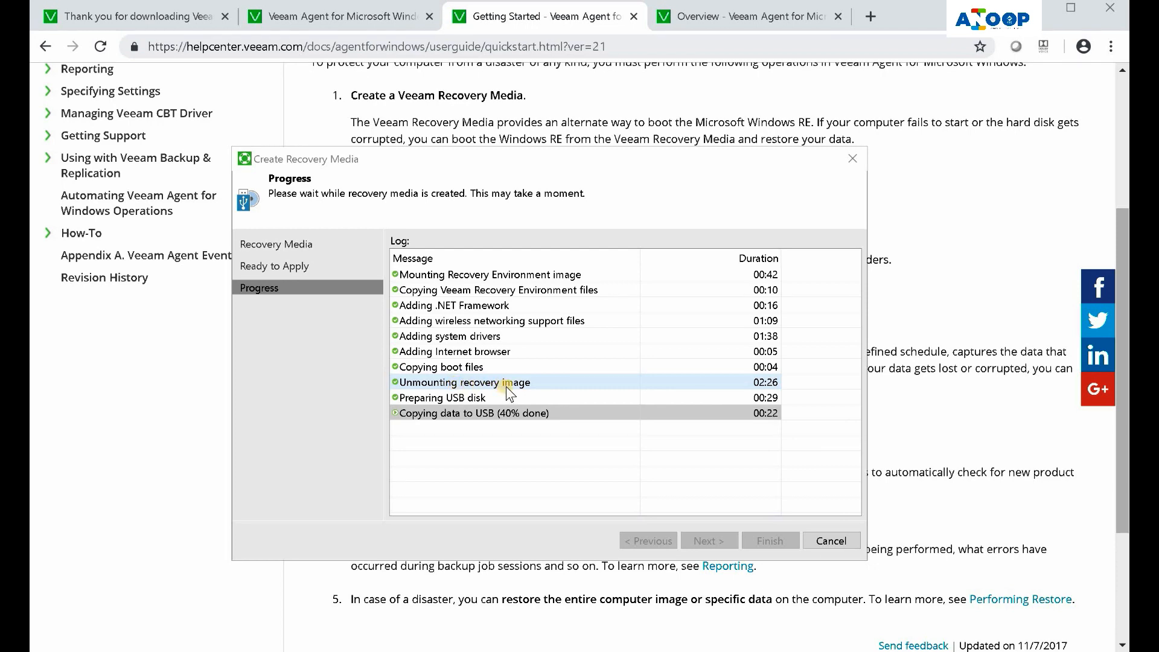
# Check the creation log for 'Recovery media has been created' and close the wizard
pyautogui.click(489, 274)
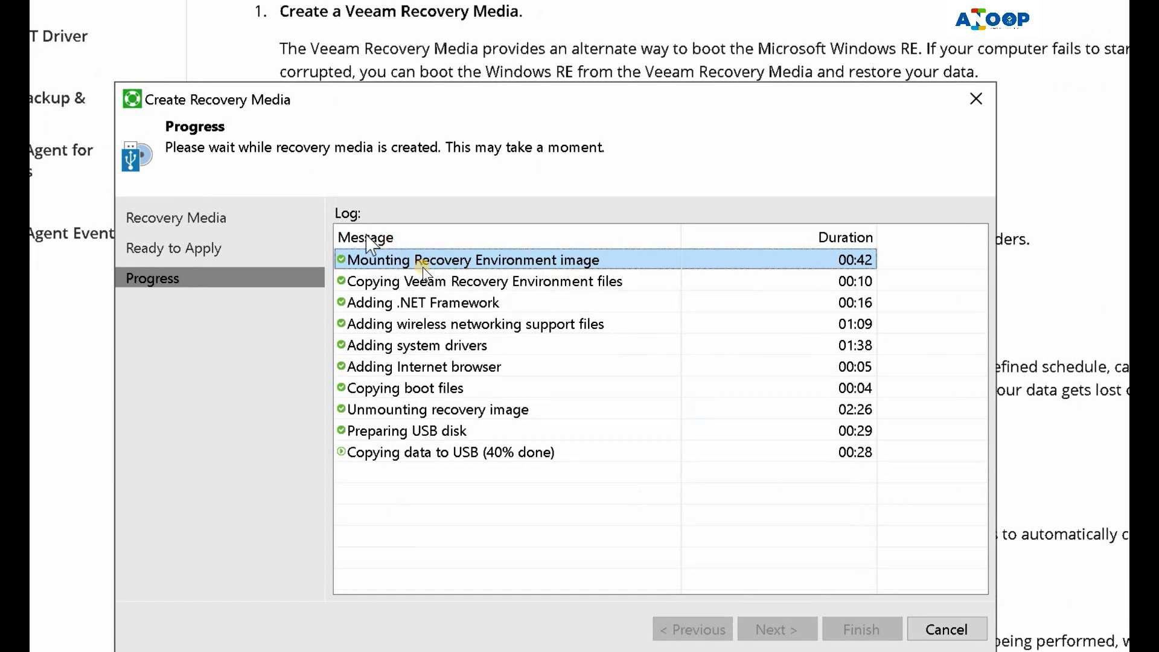
pyautogui.moveTo(459, 296)
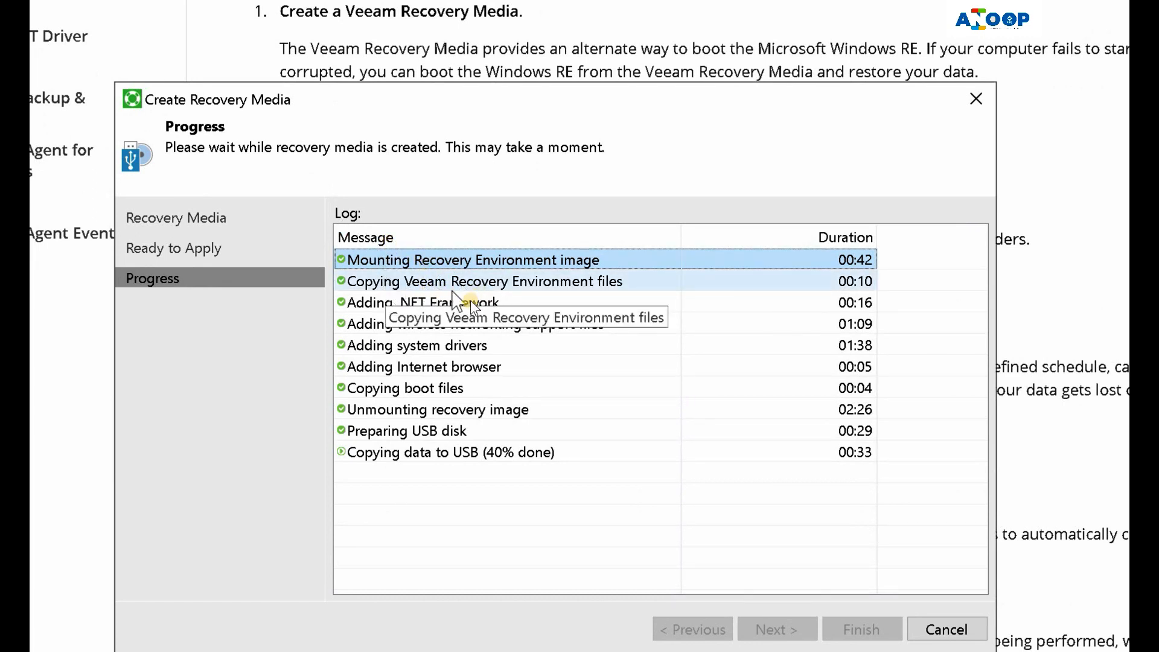
pyautogui.moveTo(466, 310)
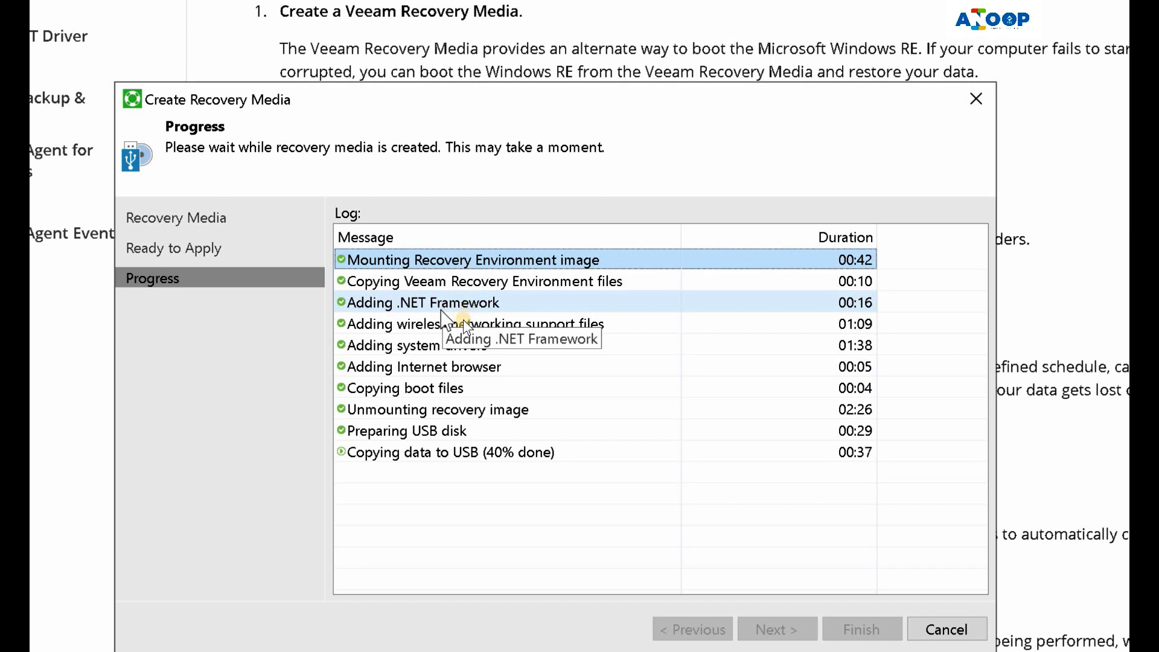
pyautogui.moveTo(458, 330)
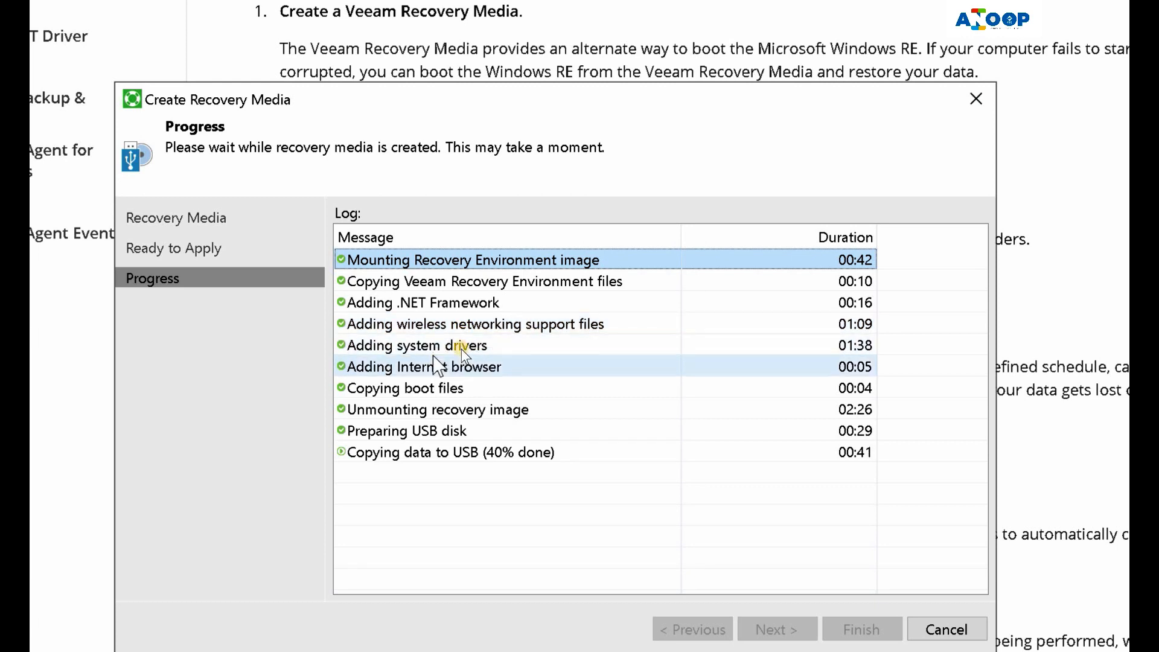
pyautogui.moveTo(459, 367)
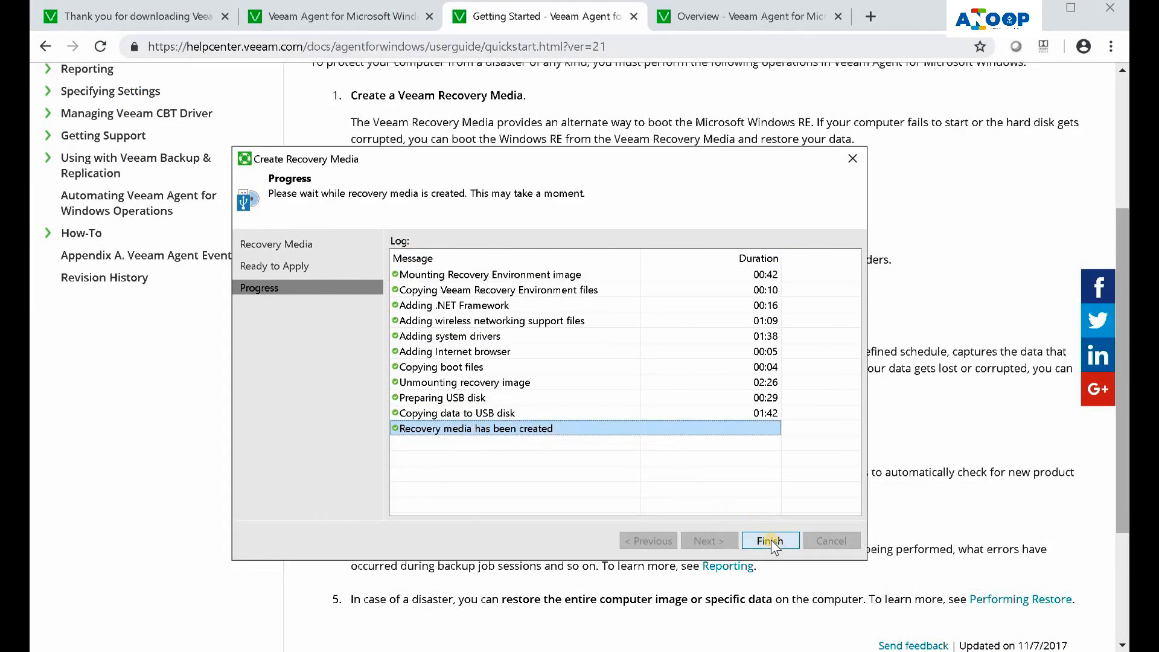
pyautogui.click(770, 540)
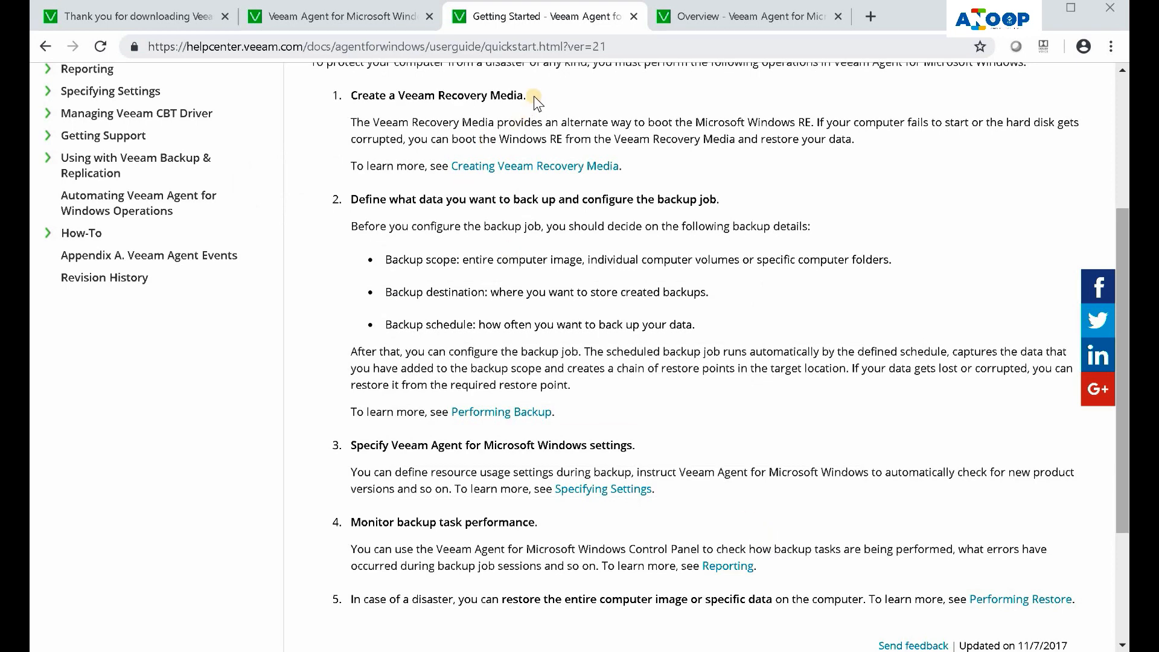
# Browse the boot, efi and sources folders on VEEAMRE (D:), then minimize its window
pyautogui.doubleClick(438, 94)
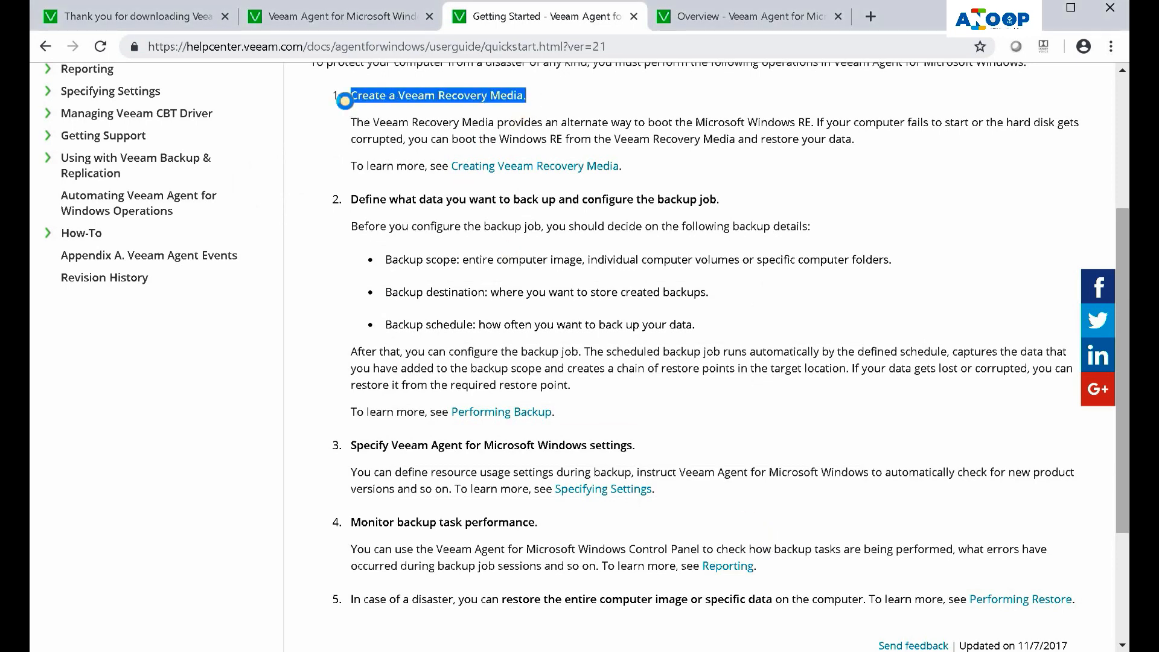
pyautogui.press('ctrl+plus')
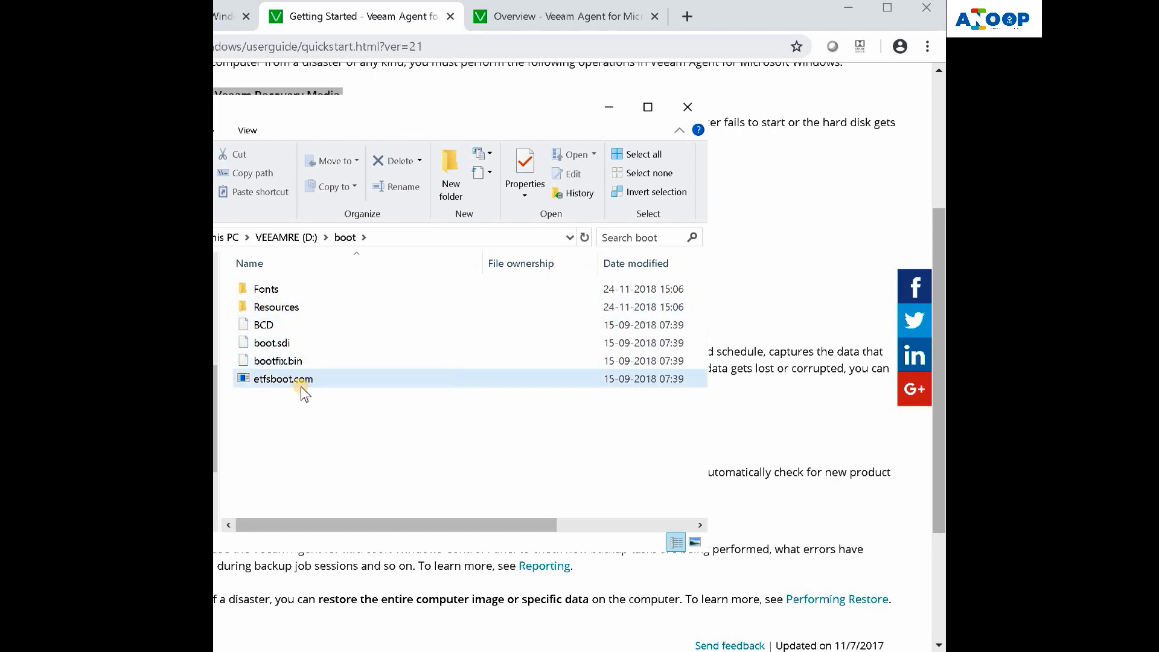
pyautogui.click(285, 236)
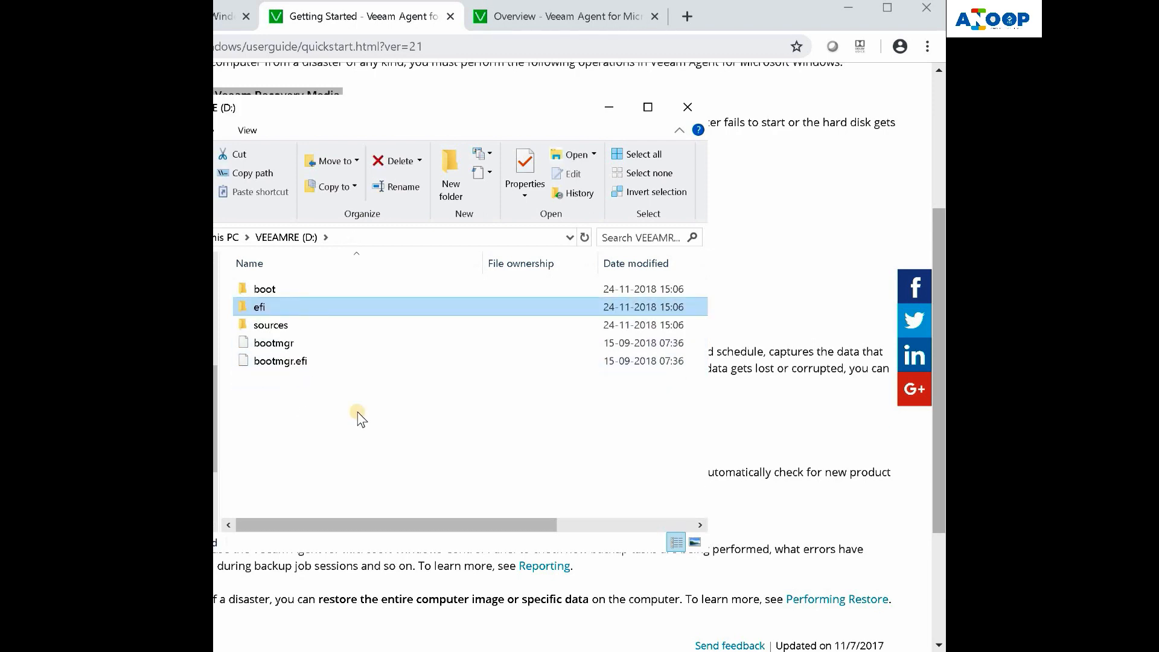
pyautogui.moveTo(355, 407)
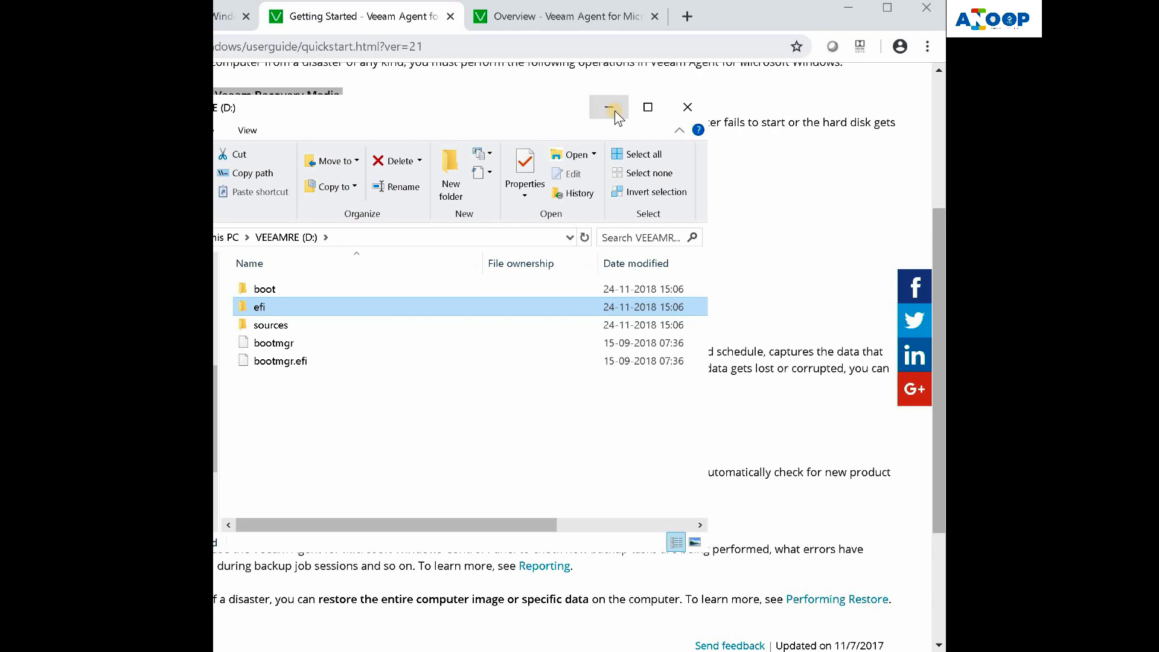
pyautogui.moveTo(608, 107)
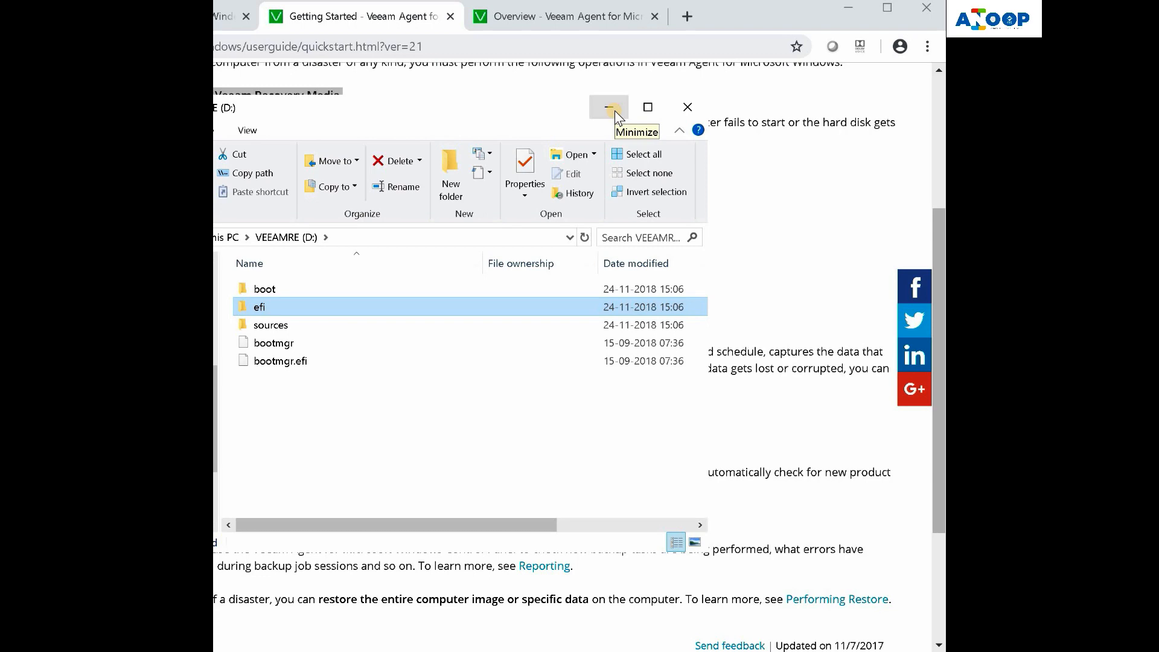
pyautogui.click(608, 107)
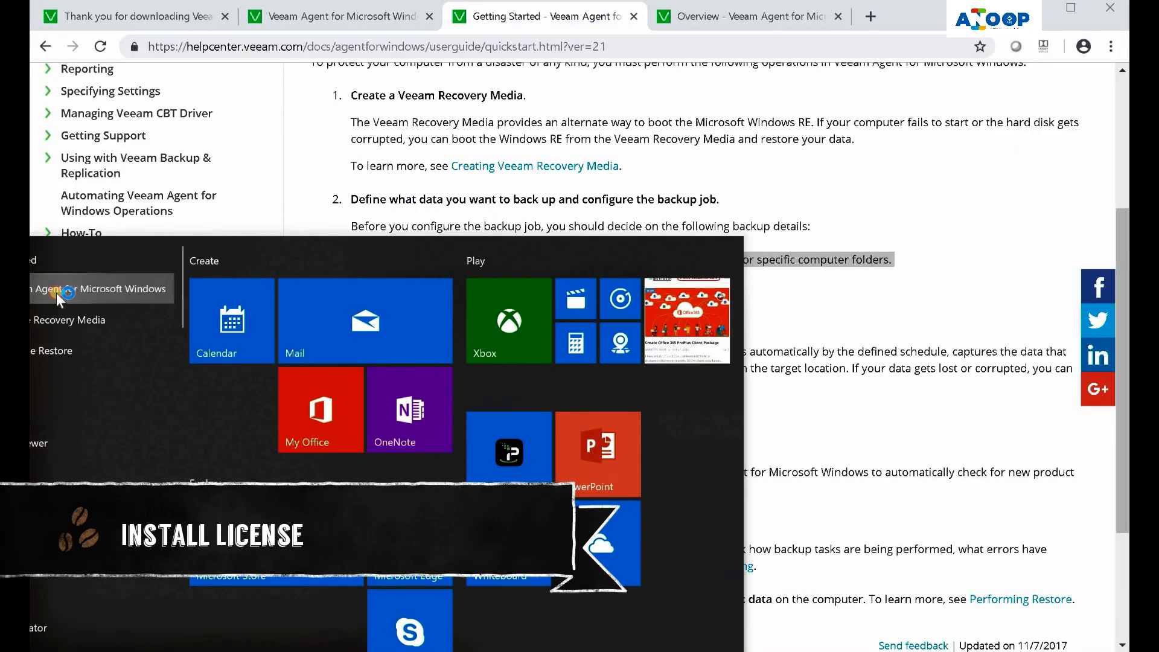
# Launch Veeam Agent, agree to install a license, and pick veeam_agent_windows_nfr_2_5.lic
pyautogui.click(102, 289)
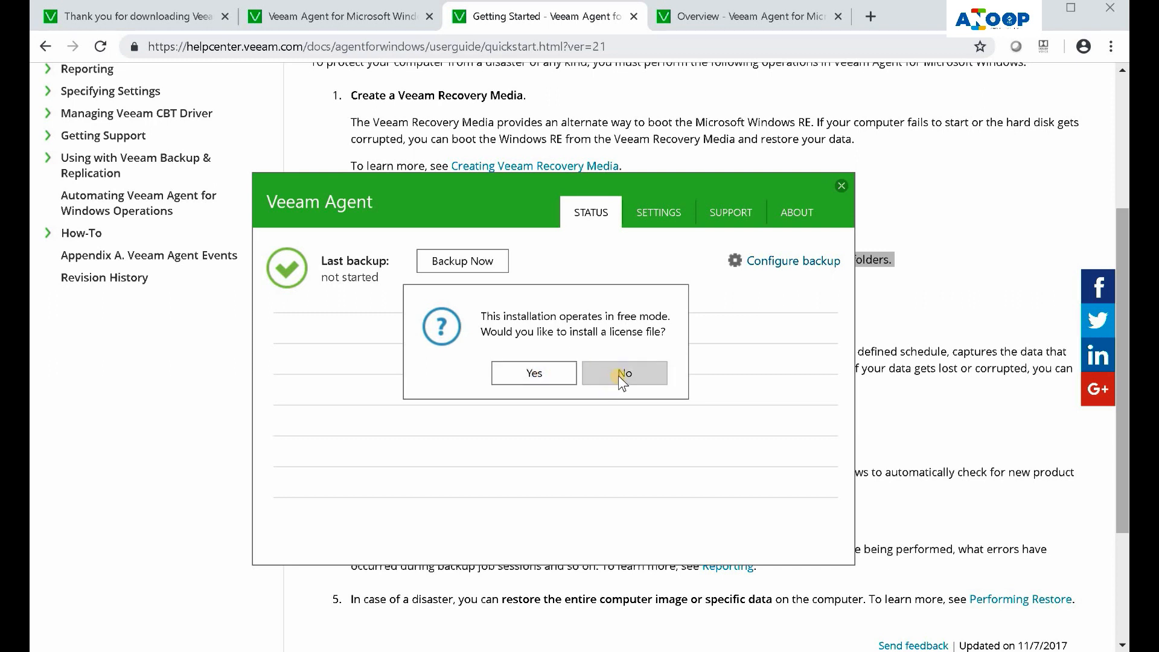
pyautogui.moveTo(533, 372)
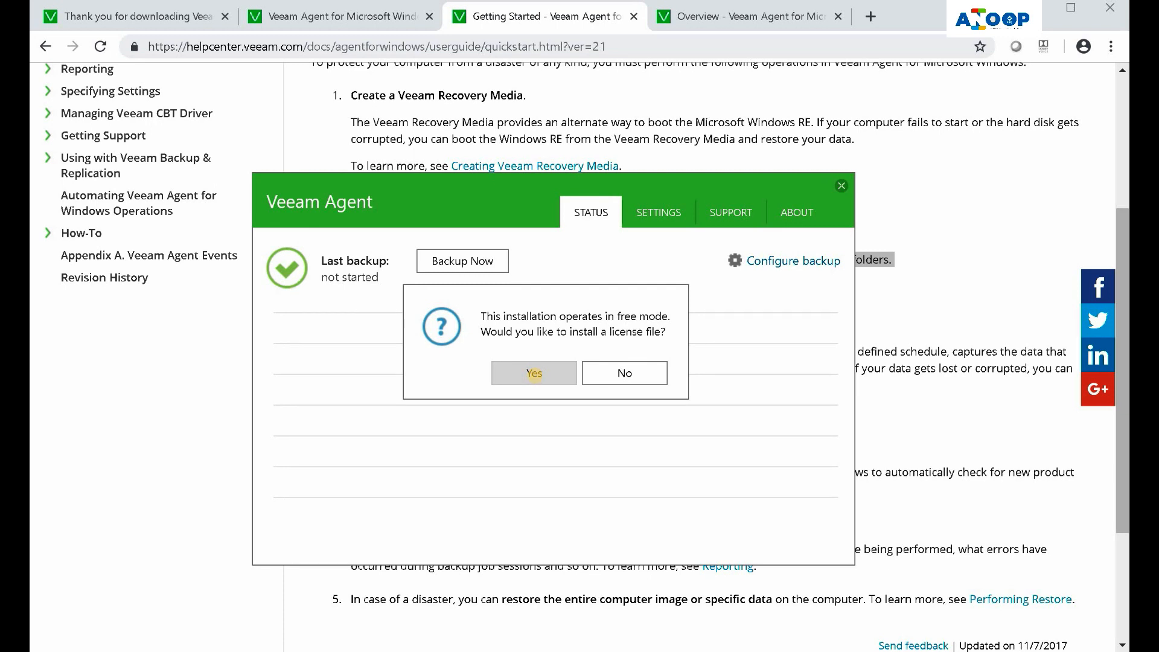
pyautogui.moveTo(538, 382)
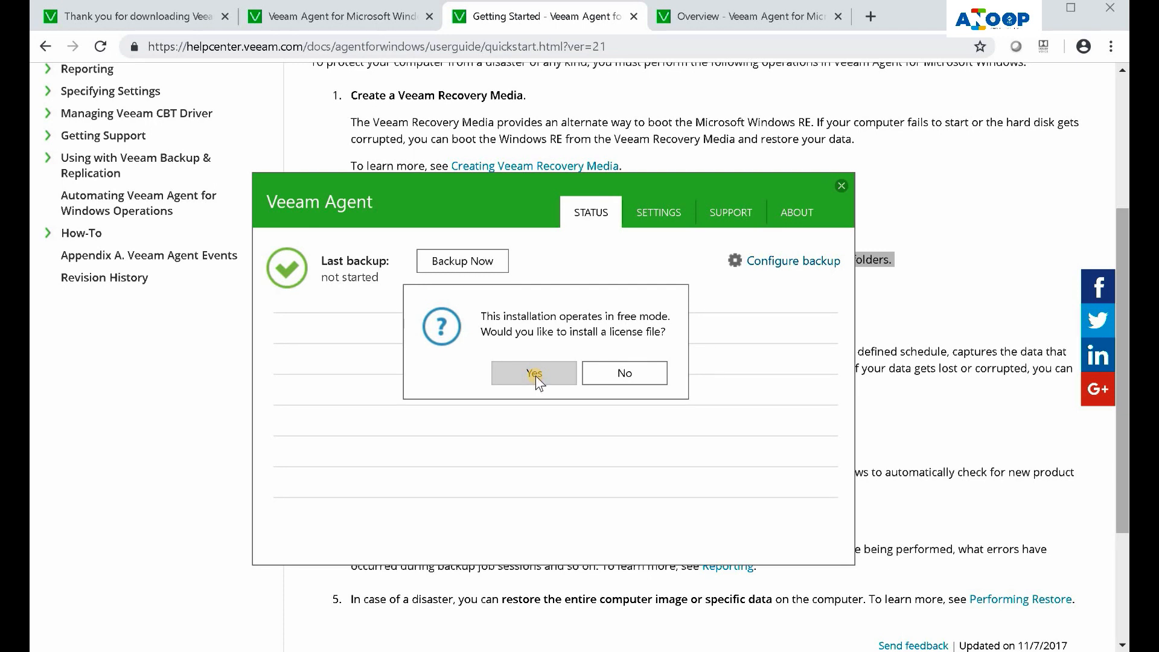
pyautogui.click(533, 372)
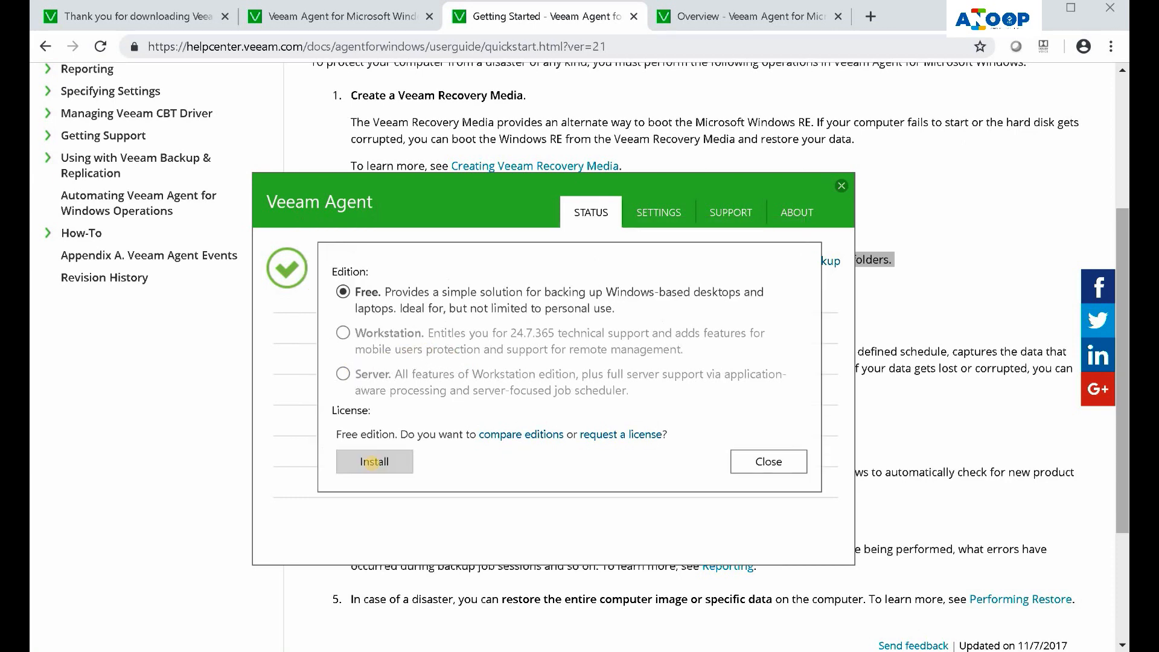
pyautogui.moveTo(375, 470)
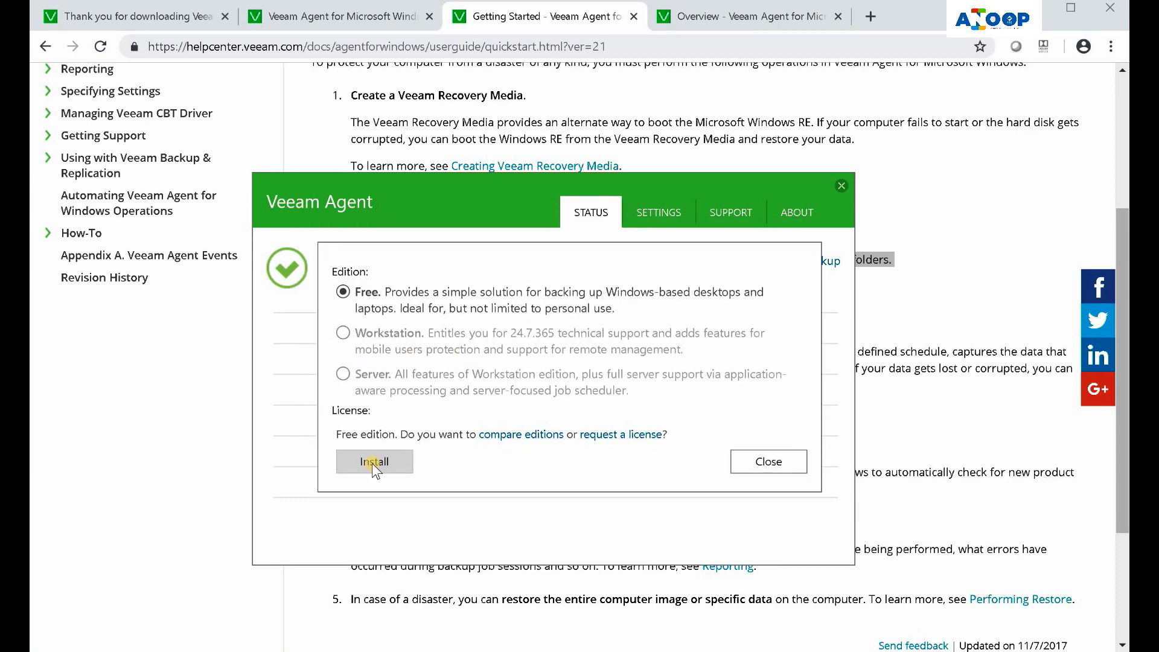
pyautogui.click(374, 461)
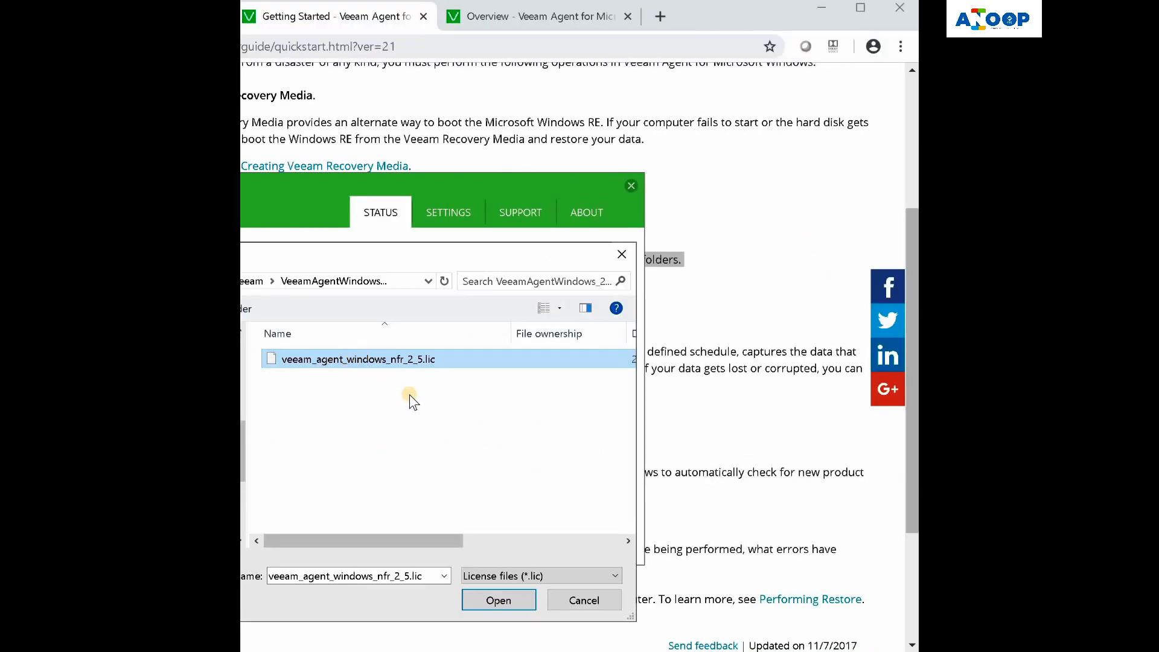
# Load veeam_agent_windows_nfr_2_5.lic and choose the Server edition
pyautogui.click(498, 600)
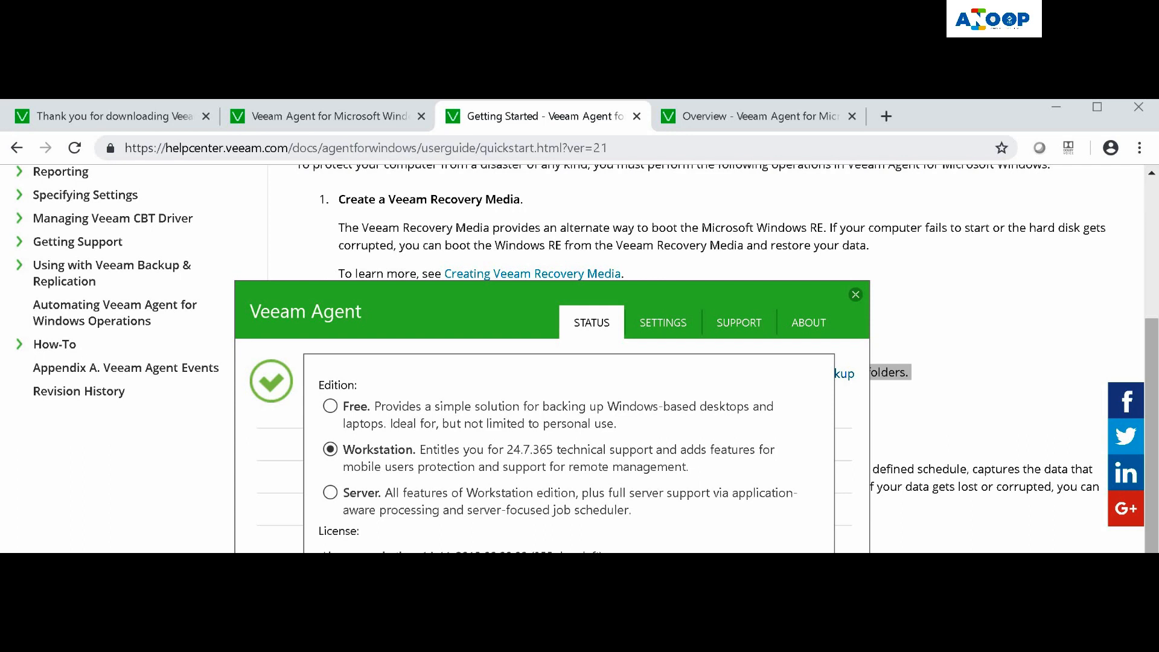
pyautogui.moveTo(385, 506)
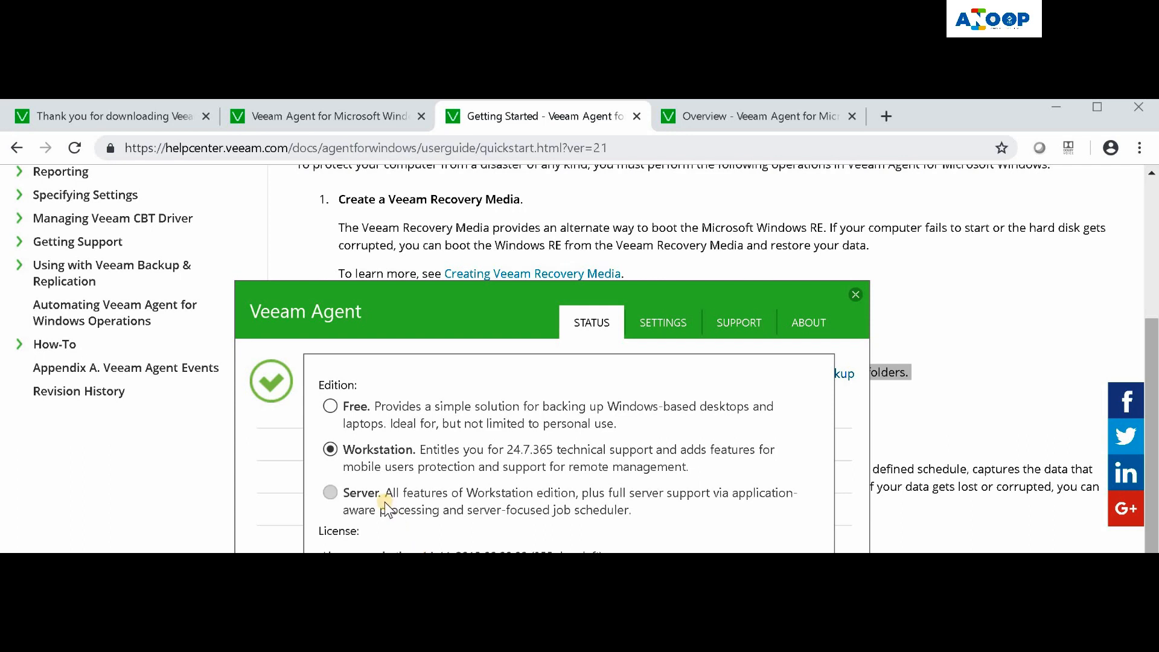
pyautogui.click(330, 493)
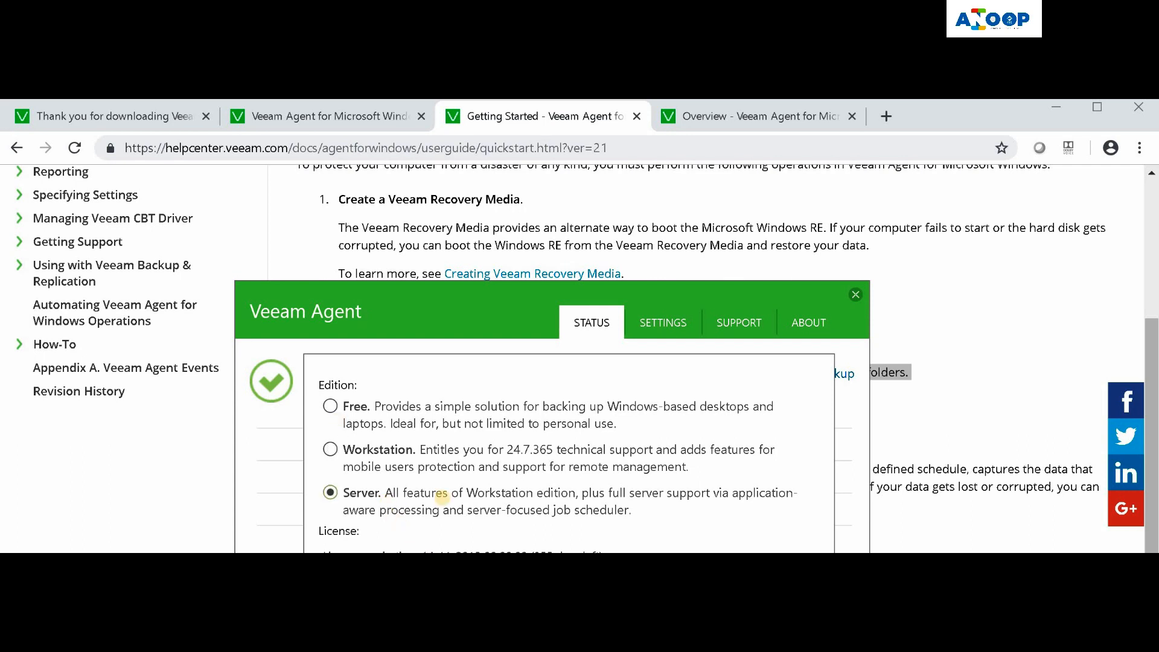
pyautogui.moveTo(347, 477)
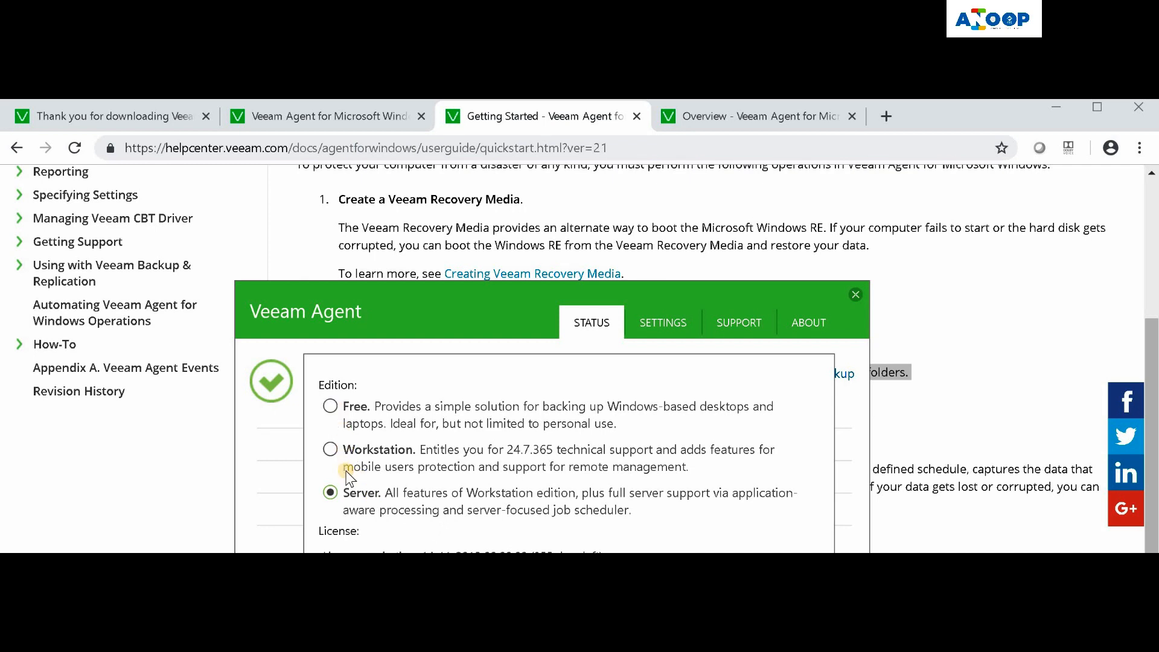
pyautogui.click(330, 449)
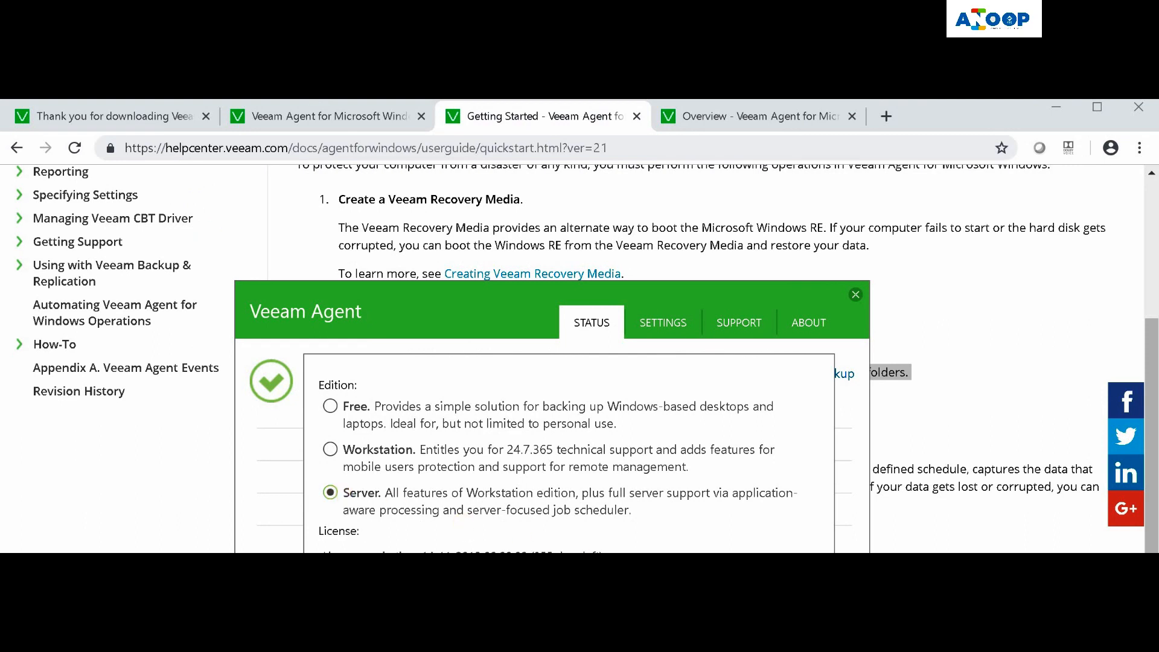
pyautogui.moveTo(559, 500)
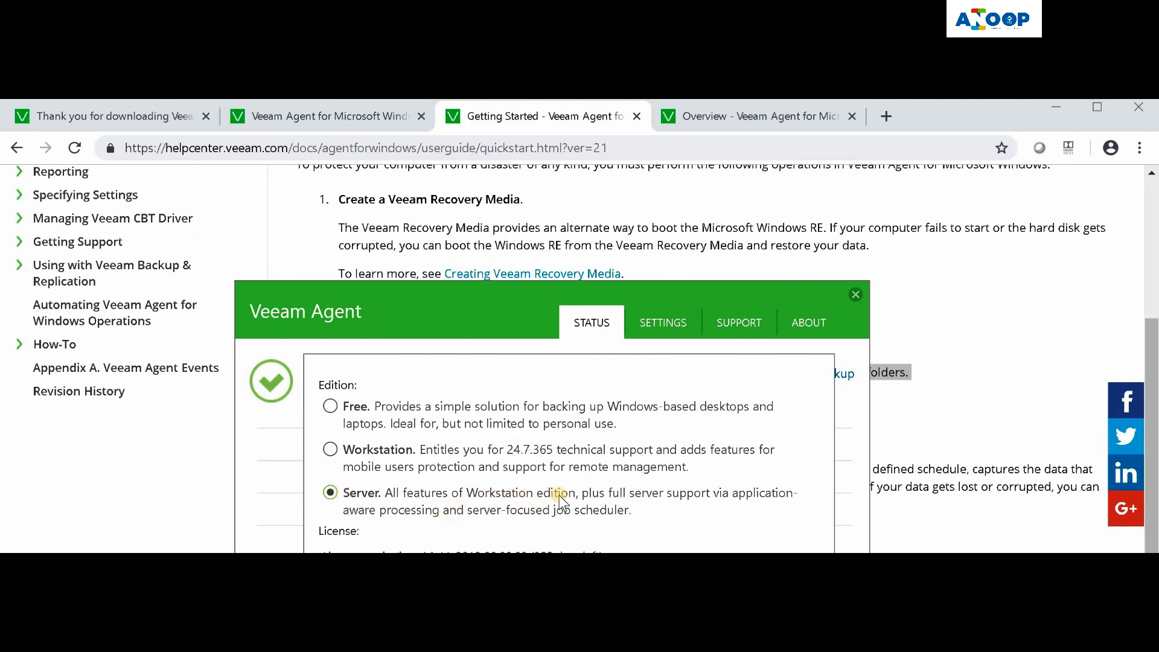
pyautogui.moveTo(694, 508)
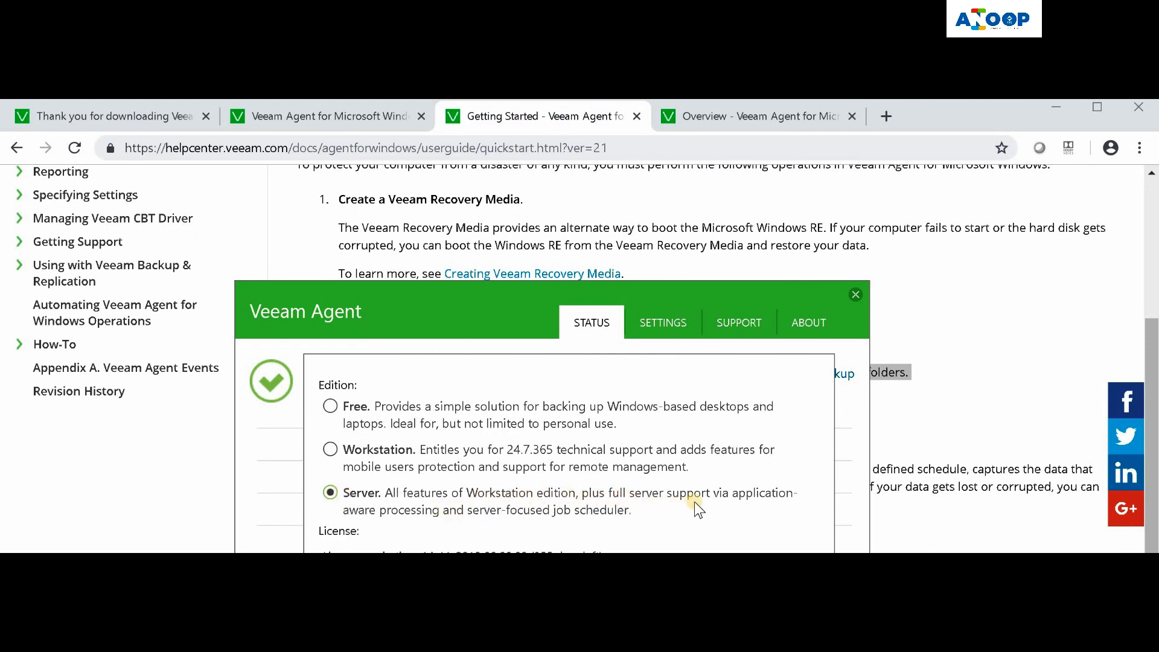
pyautogui.moveTo(451, 533)
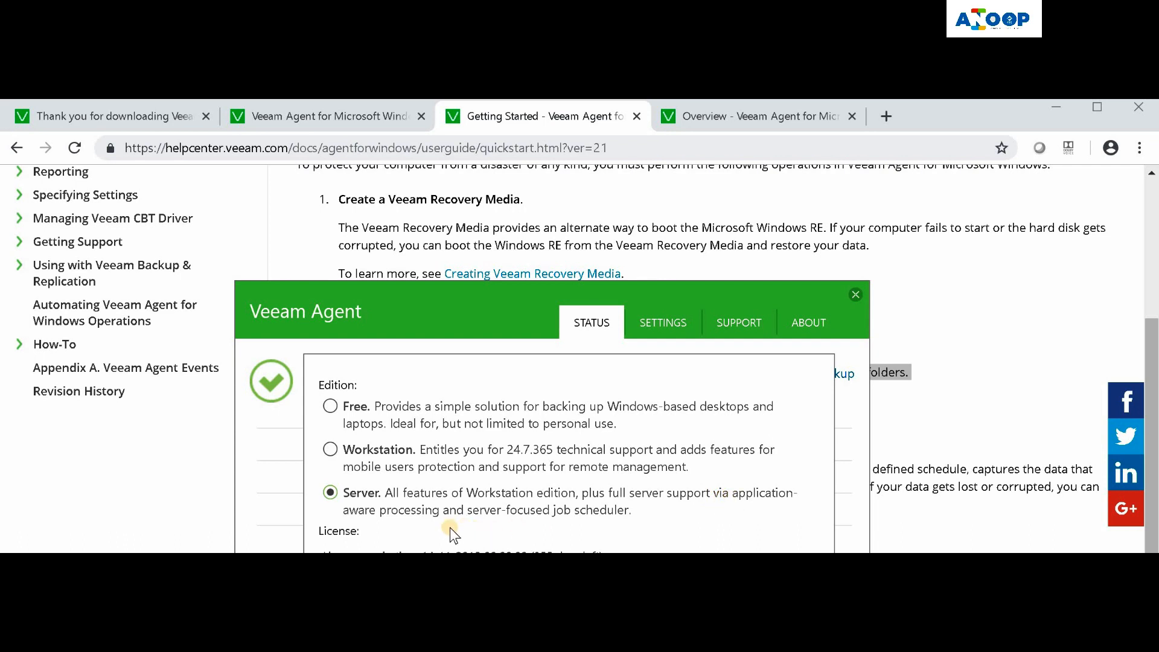
pyautogui.moveTo(518, 523)
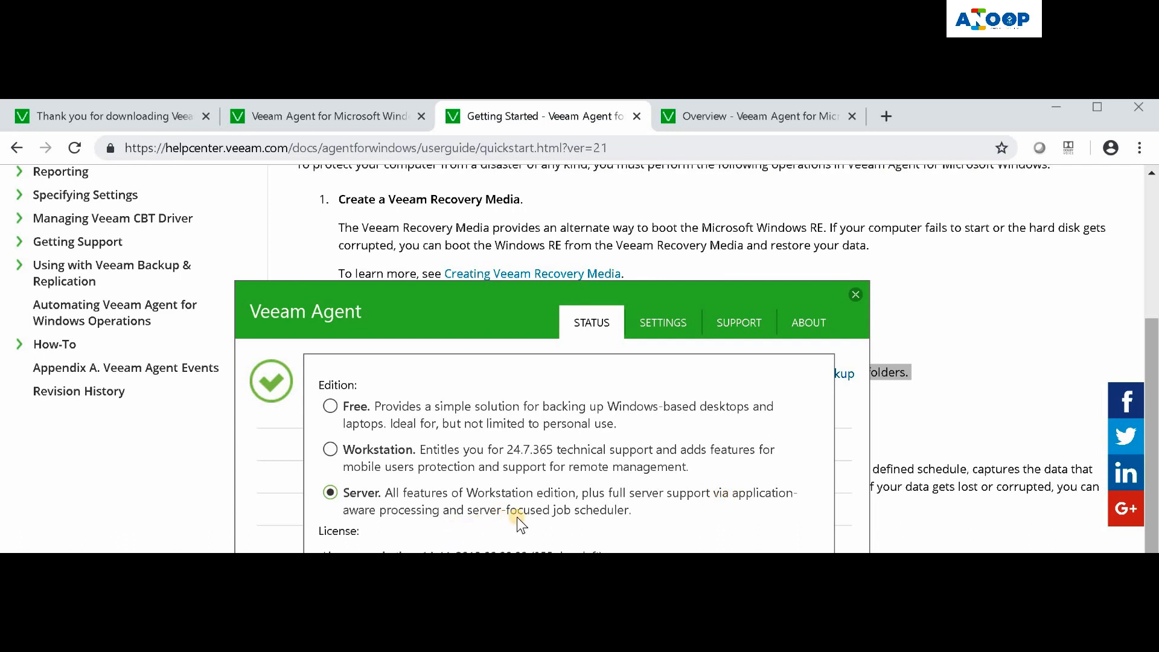
pyautogui.moveTo(634, 517)
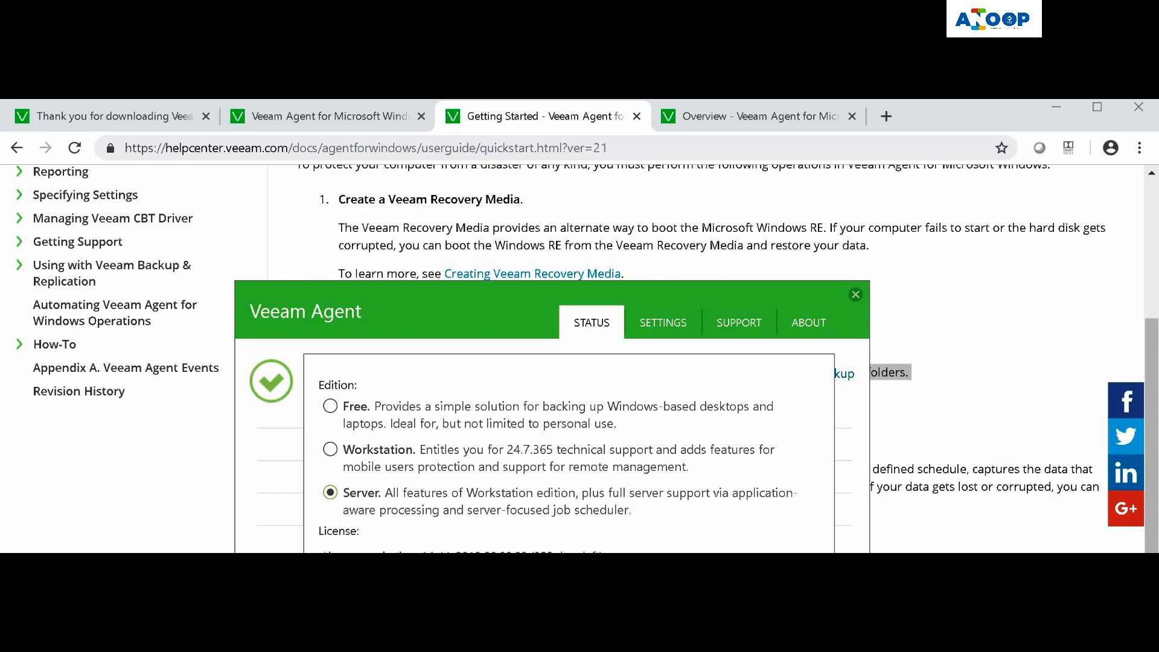
# Apply the Server edition so About shows version 2.2.0.589 - Server Edition
pyautogui.click(807, 323)
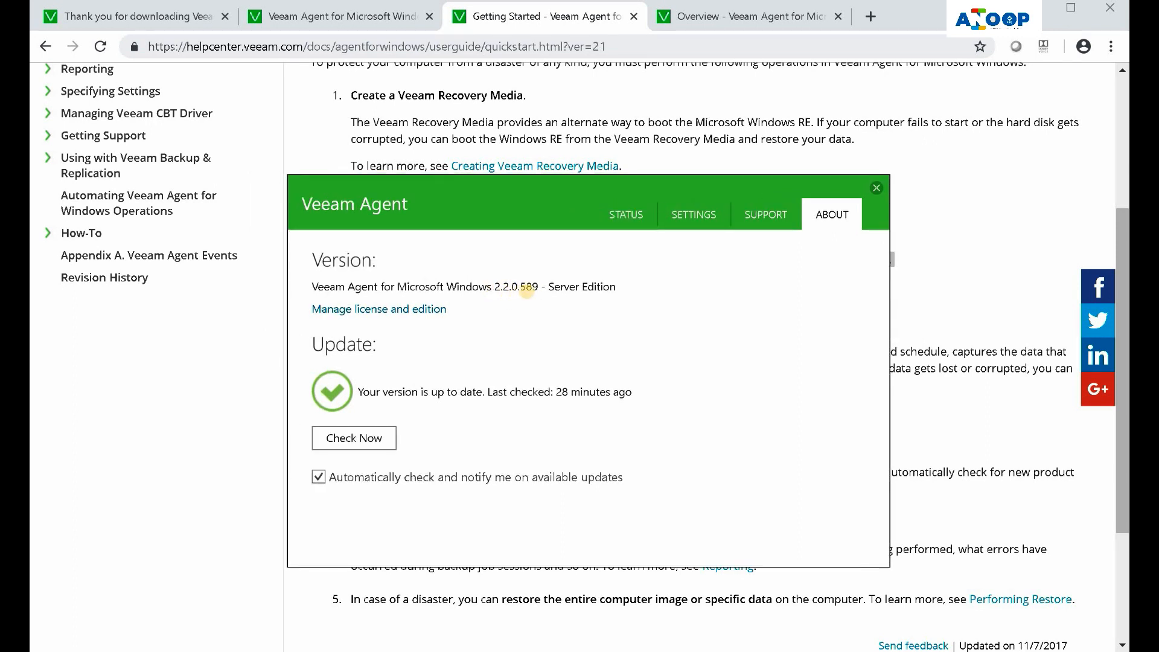
pyautogui.moveTo(573, 391)
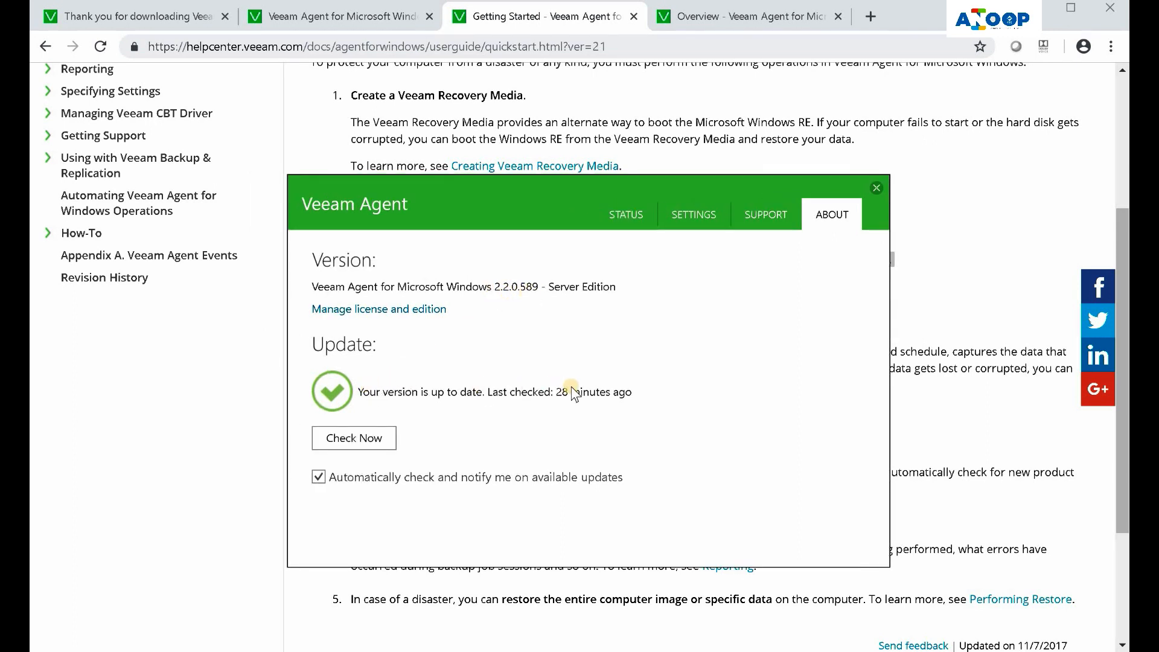
pyautogui.moveTo(366, 484)
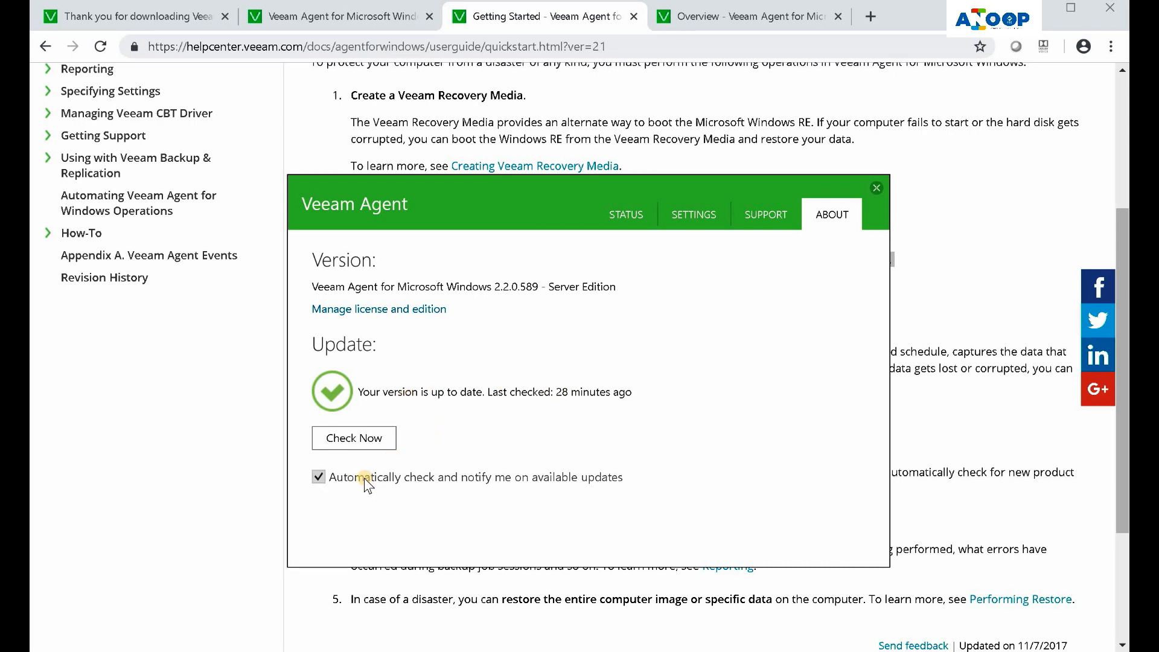